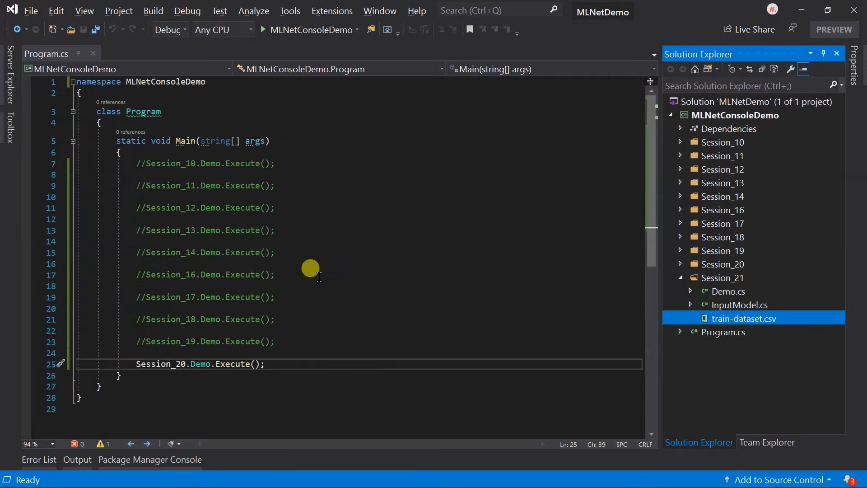
{"action": "mouse_move", "coordinate": [726, 327]}
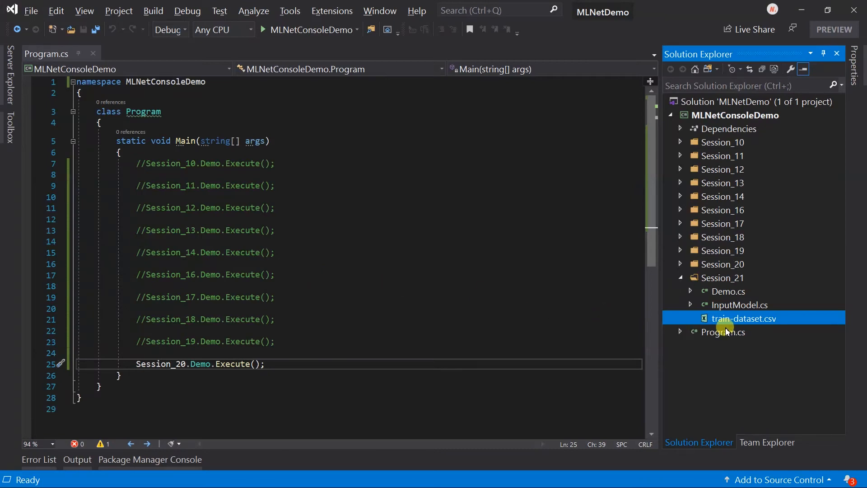
{"action": "mouse_move", "coordinate": [747, 324]}
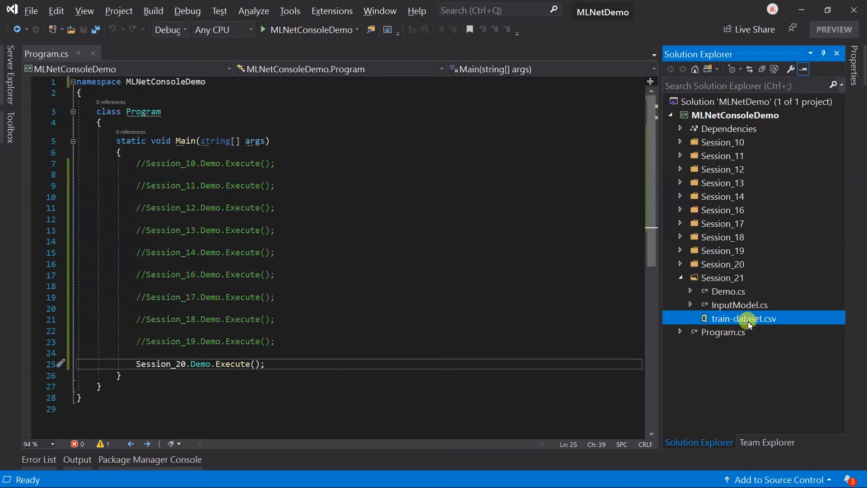
Open train-dataset.csv to review the experience-salary rows, ending with two NaN entries.
{"action": "double_click", "coordinate": [744, 318]}
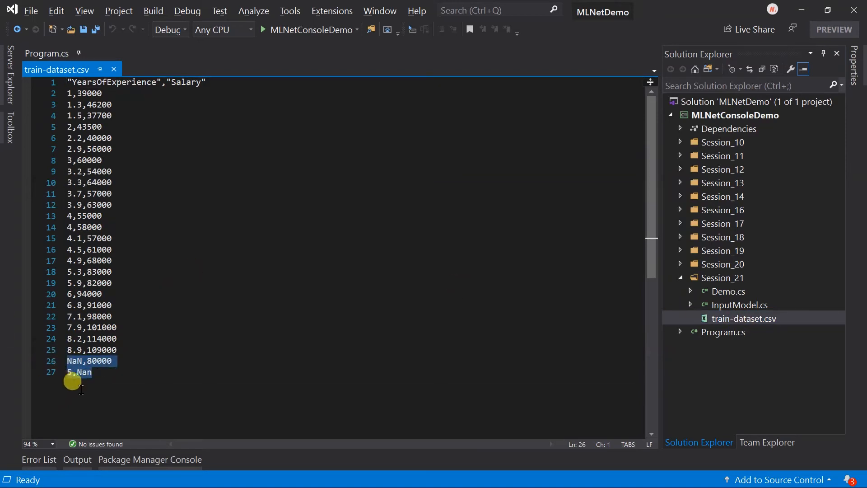
{"action": "mouse_move", "coordinate": [89, 389]}
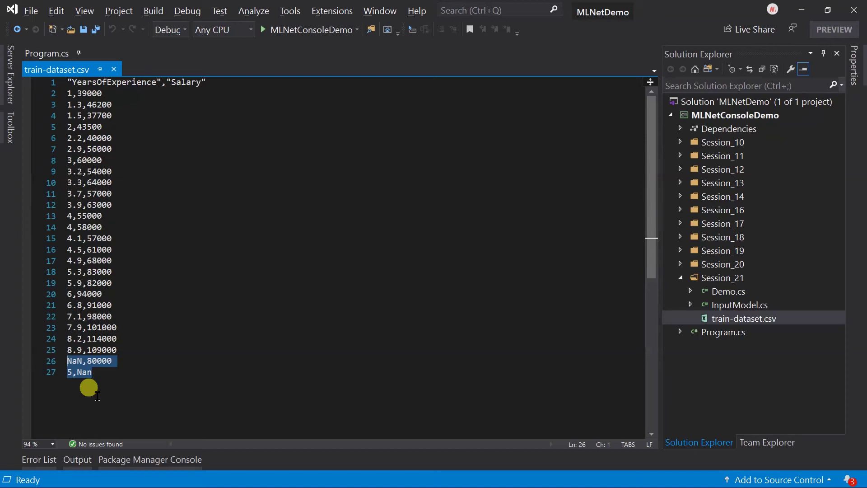
{"action": "mouse_move", "coordinate": [725, 291]}
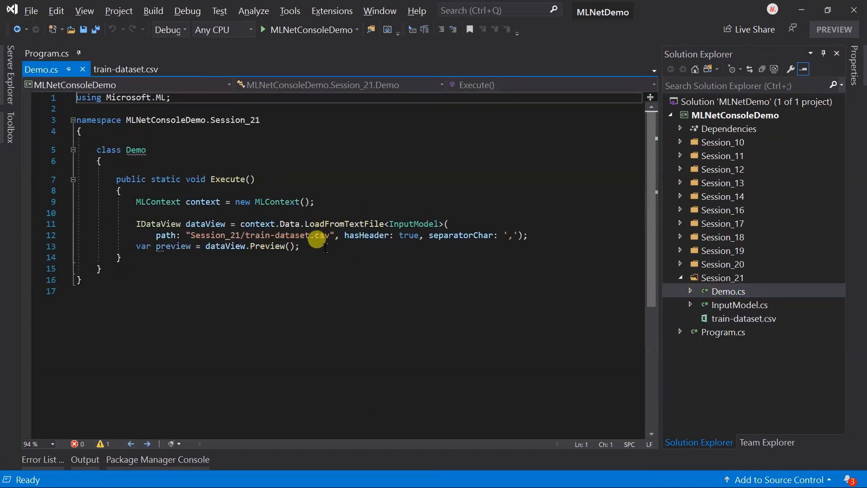
Add var shuffledData = context.Data.ShuffleRows(dataView); then preview = shuffledData.Preview();.
{"action": "left_click", "coordinate": [298, 246]}
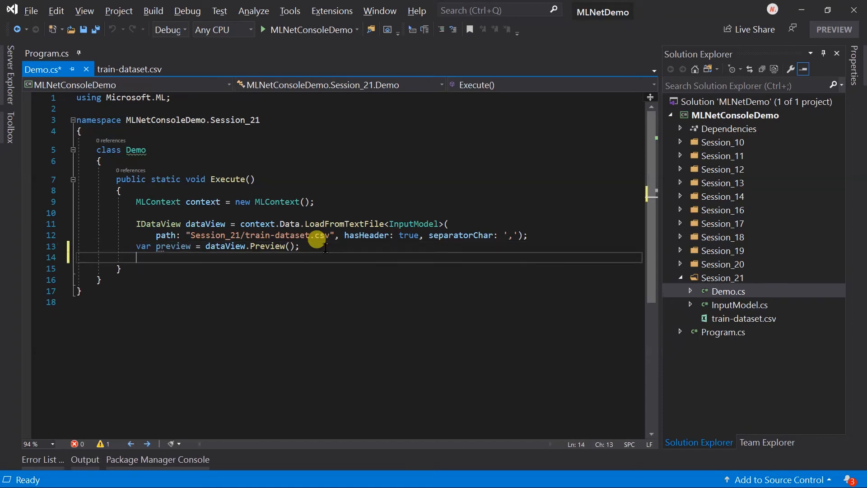
{"action": "type", "text": "var sh"}
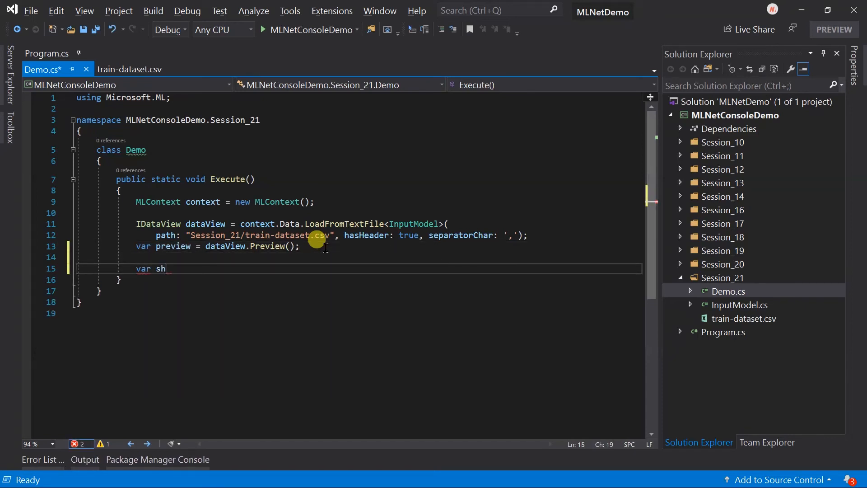
{"action": "type", "text": "uffledData ="}
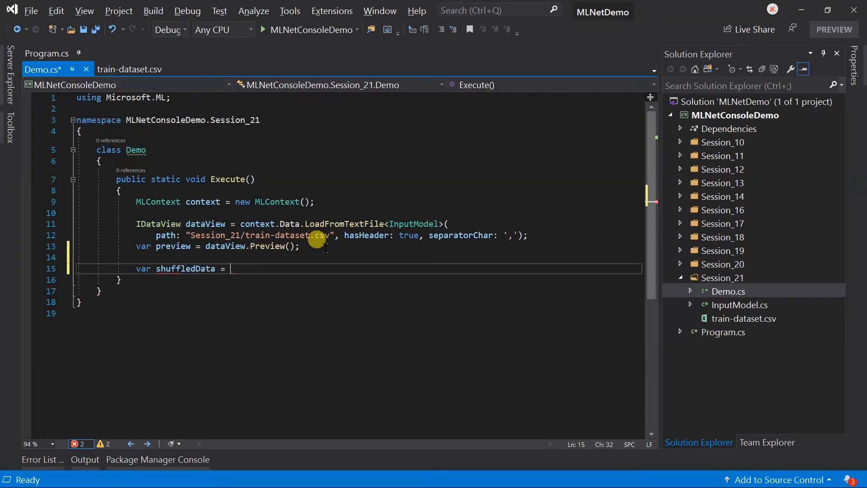
{"action": "type", "text": "context.Data."}
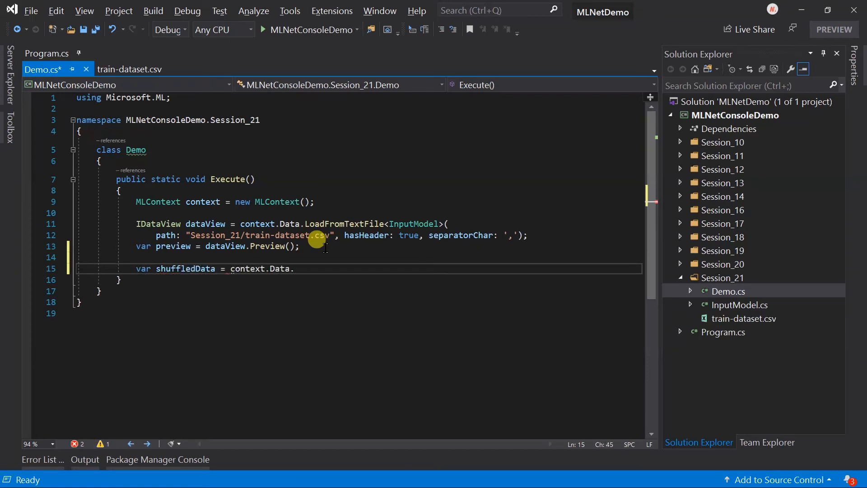
{"action": "type", "text": "ShuffleRows"}
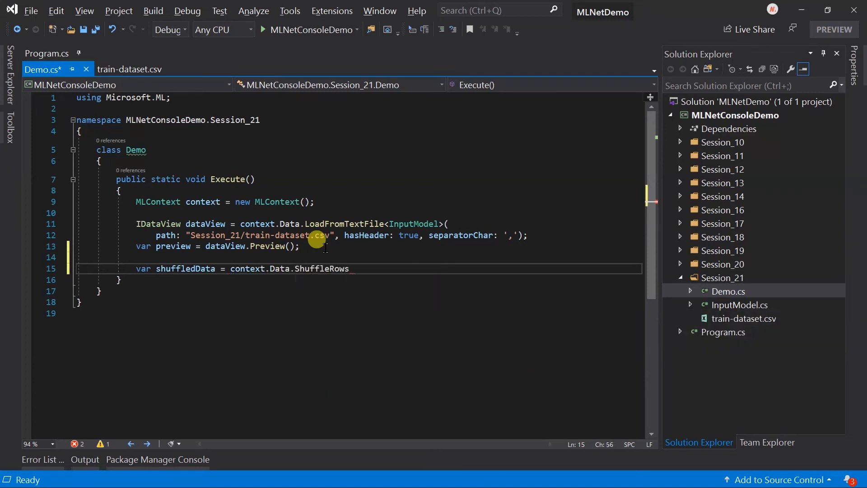
{"action": "type", "text": "("}
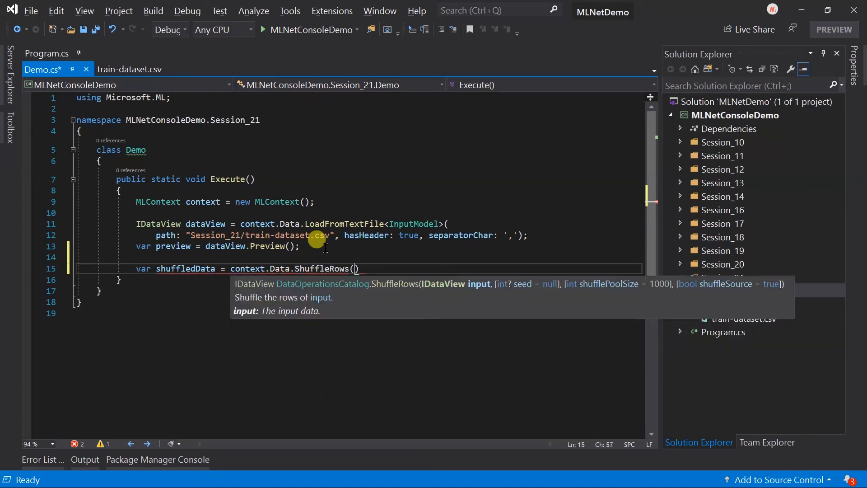
{"action": "type", "text": "dataView"}
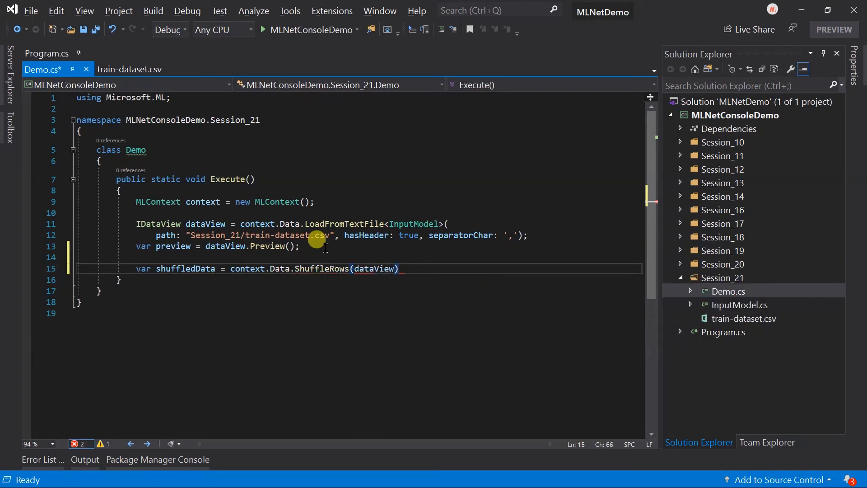
{"action": "type", "text": "preview"}
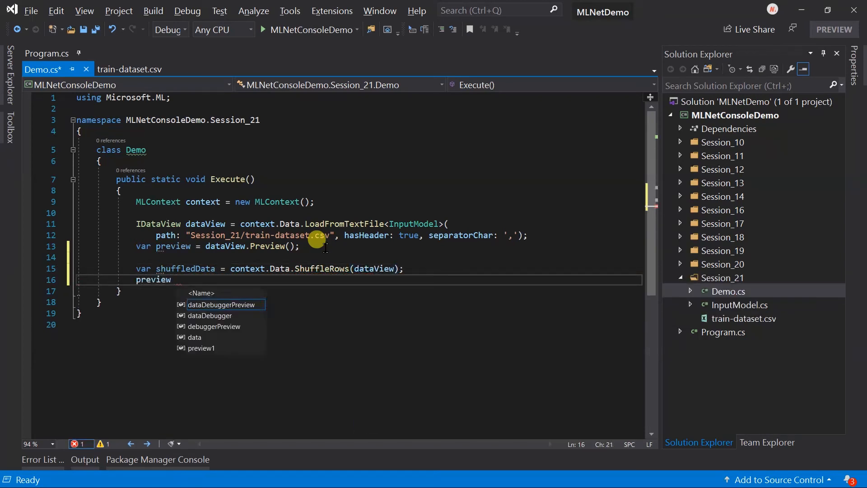
{"action": "type", "text": "= shuffledData.Preview"}
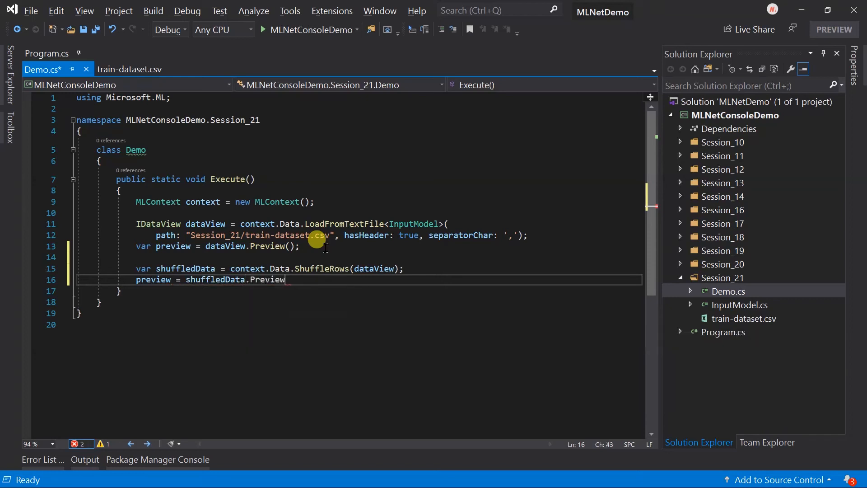
{"action": "type", "text": "();"}
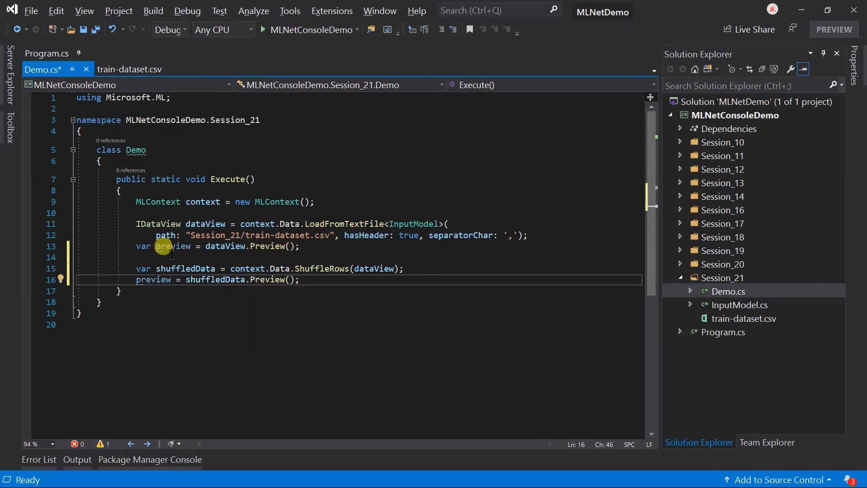
{"action": "mouse_move", "coordinate": [27, 275]}
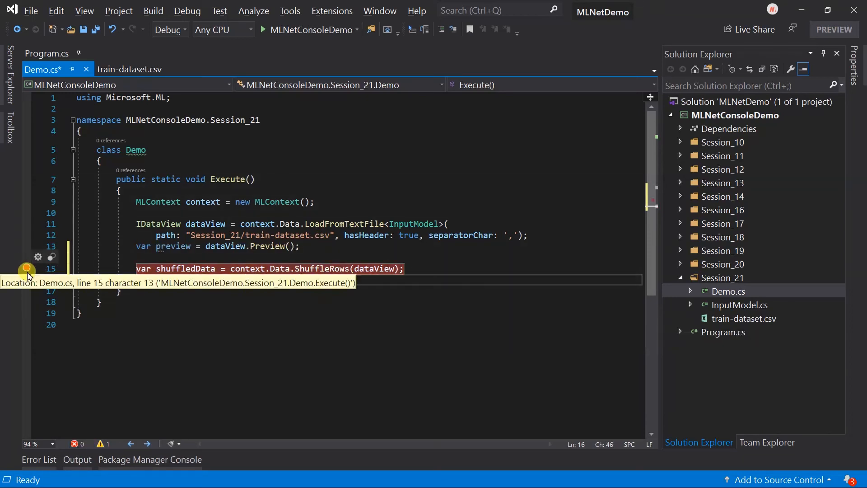
Make Program.cs call Session_21.Demo.Execute() instead of the Session_20 demo.
{"action": "type", "text": "preview = shuffledData.Preview();"}
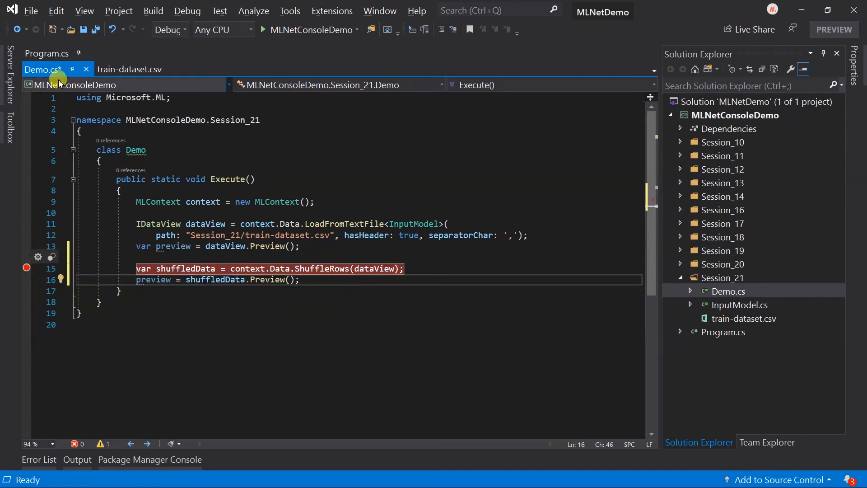
{"action": "left_click", "coordinate": [47, 53]}
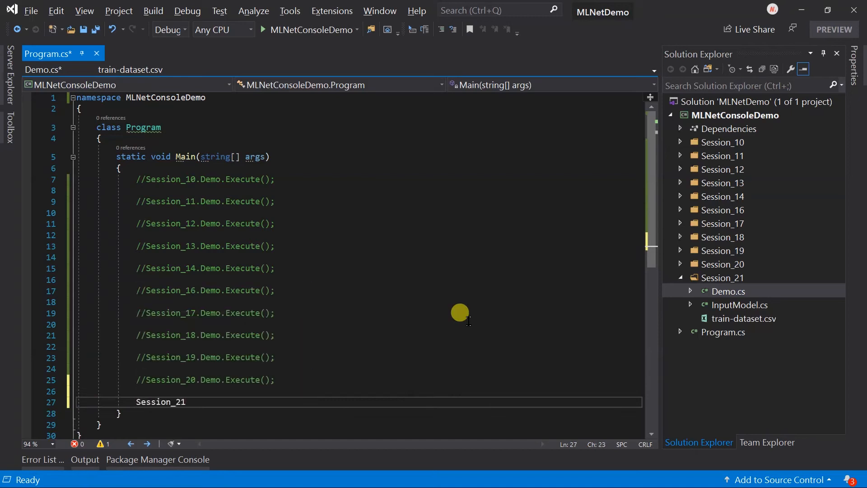
{"action": "type", "text": ".Demo.Execute"}
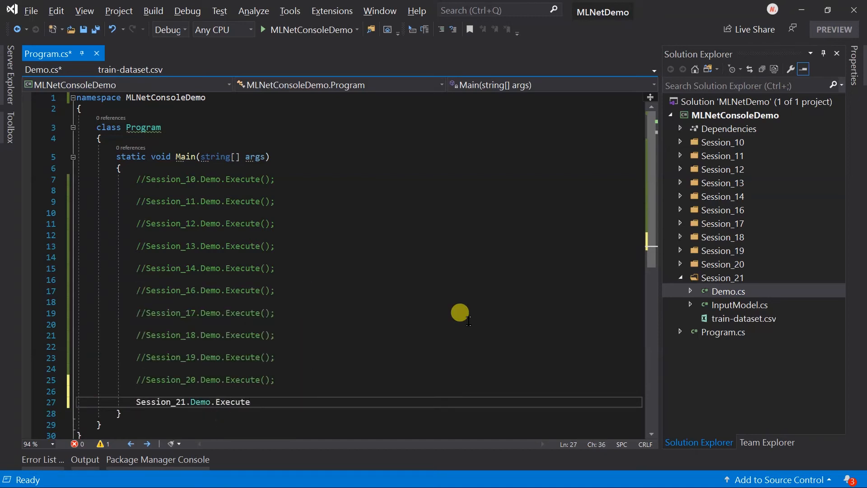
{"action": "type", "text": "();"}
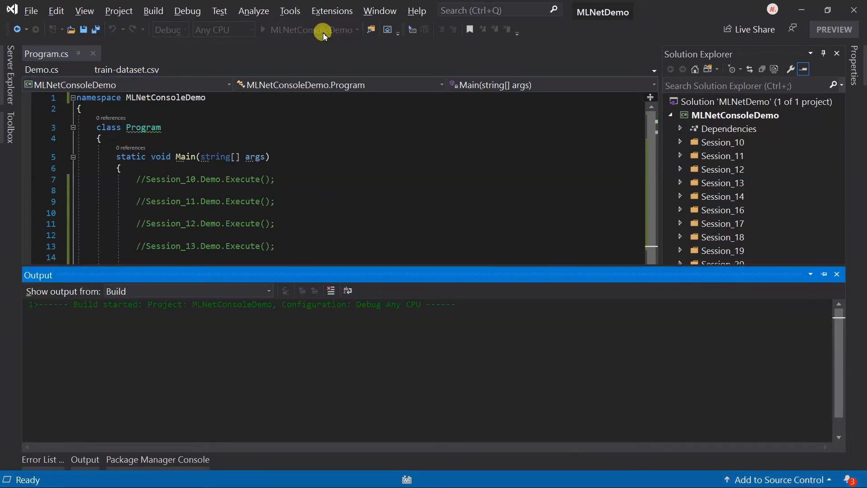
Debug to the shuffle breakpoint and inspect preview's 26 ordered first-column values in QuickWatch.
{"action": "left_click", "coordinate": [263, 29]}
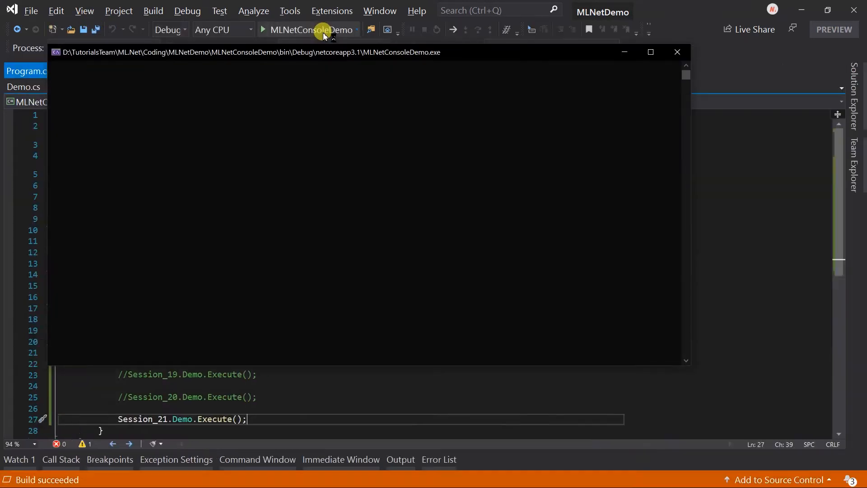
{"action": "left_click", "coordinate": [263, 29]}
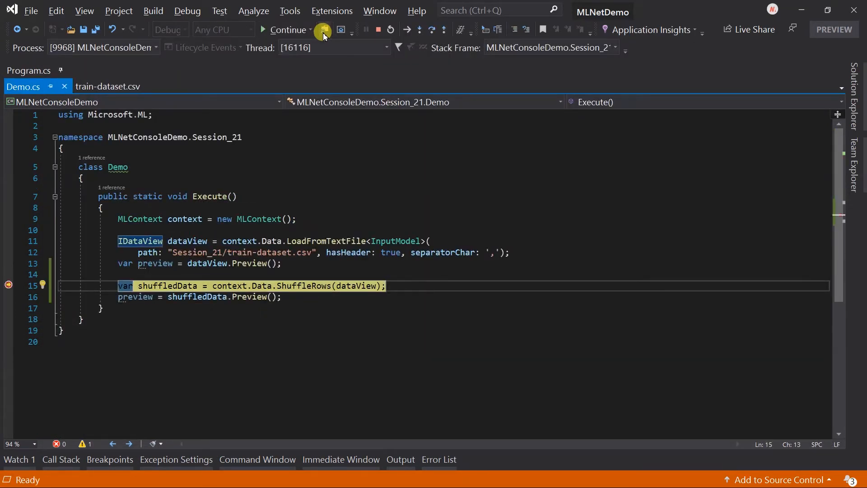
{"action": "left_click", "coordinate": [324, 29]}
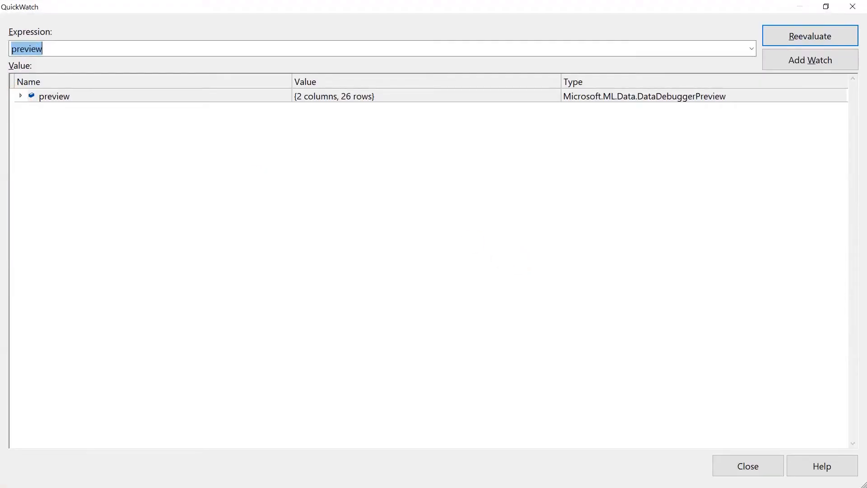
{"action": "left_click", "coordinate": [21, 96]}
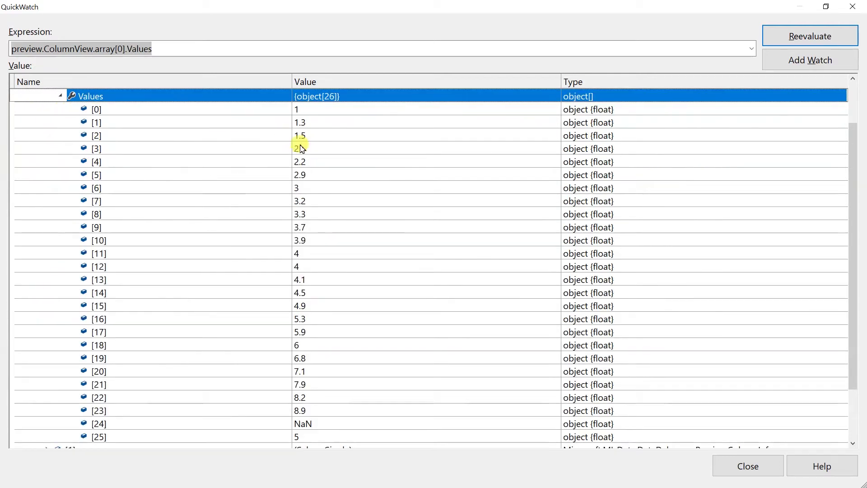
{"action": "mouse_move", "coordinate": [318, 420]}
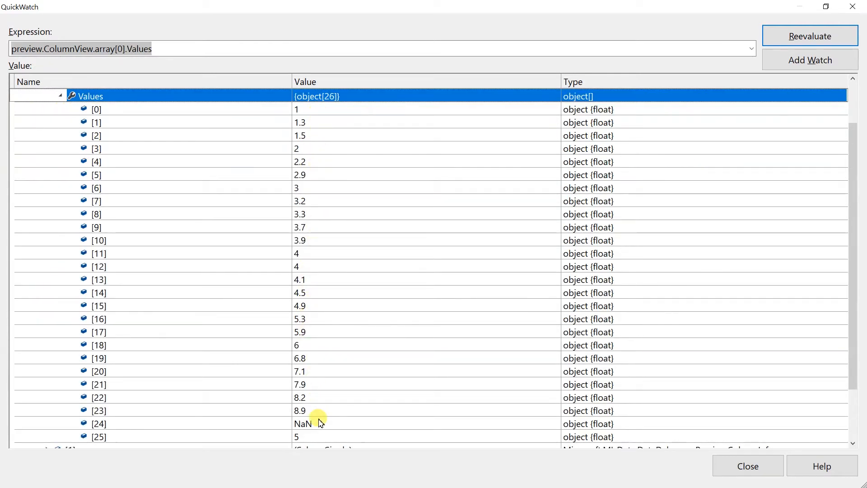
{"action": "left_click", "coordinate": [746, 466]}
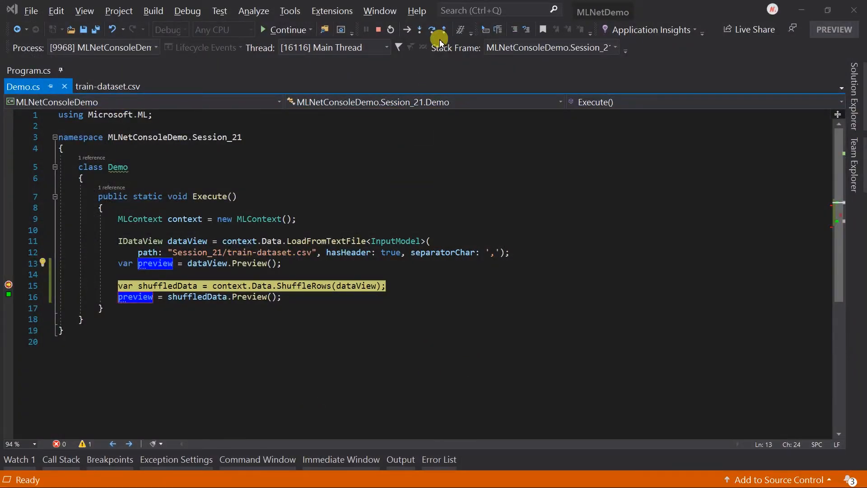
Step past the shuffle and confirm preview's 26 values are reordered, NaN included.
{"action": "left_click", "coordinate": [419, 30]}
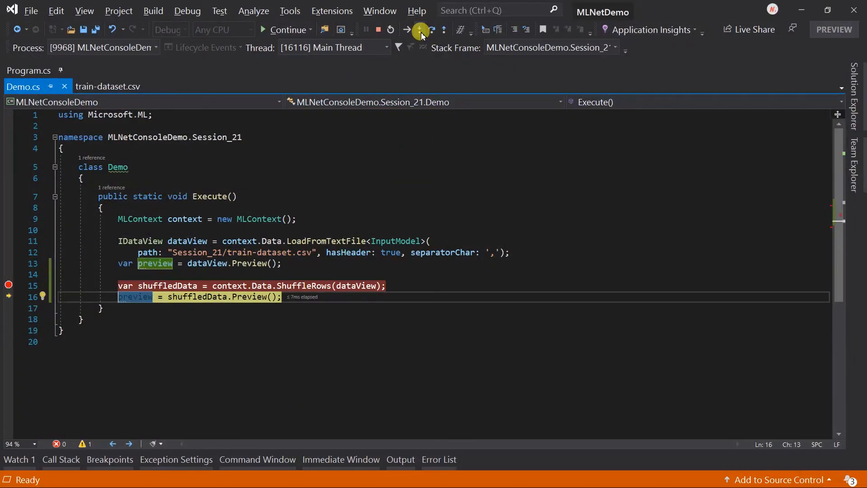
{"action": "left_click", "coordinate": [420, 29]}
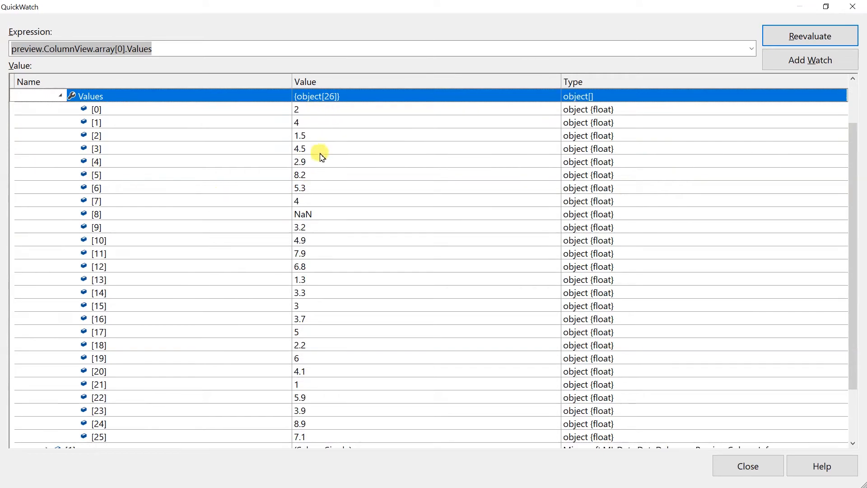
{"action": "mouse_move", "coordinate": [303, 427]}
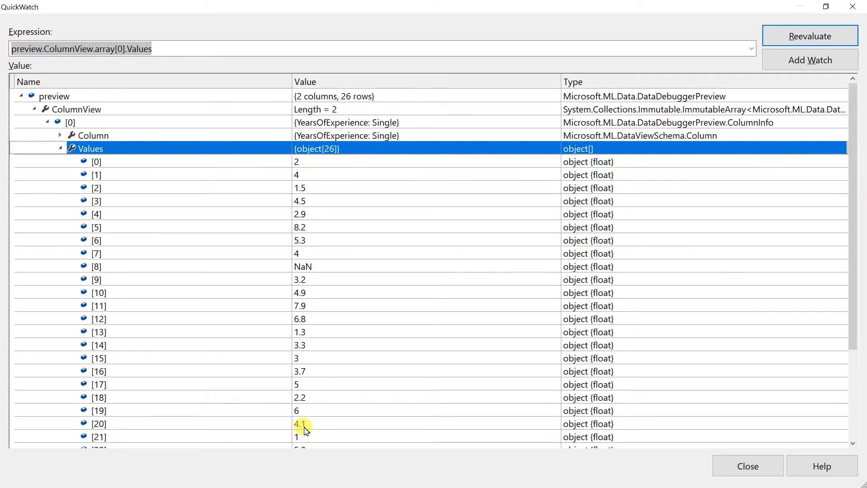
{"action": "left_click", "coordinate": [54, 95]}
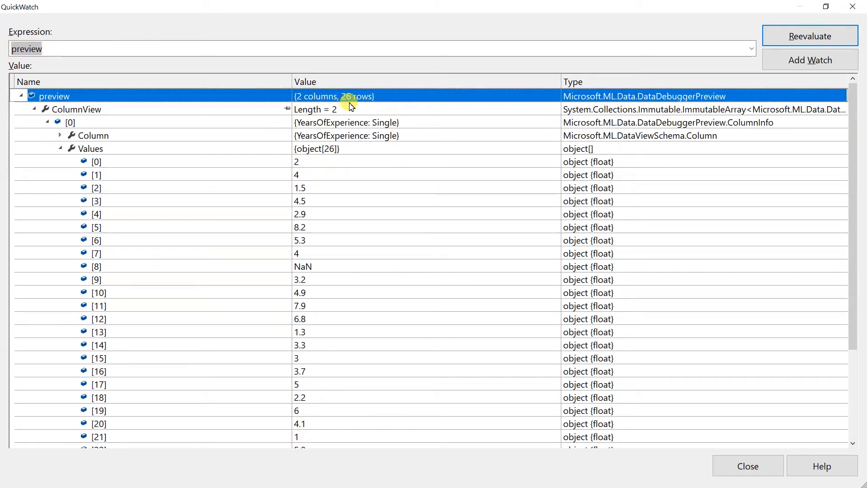
{"action": "left_click", "coordinate": [746, 466]}
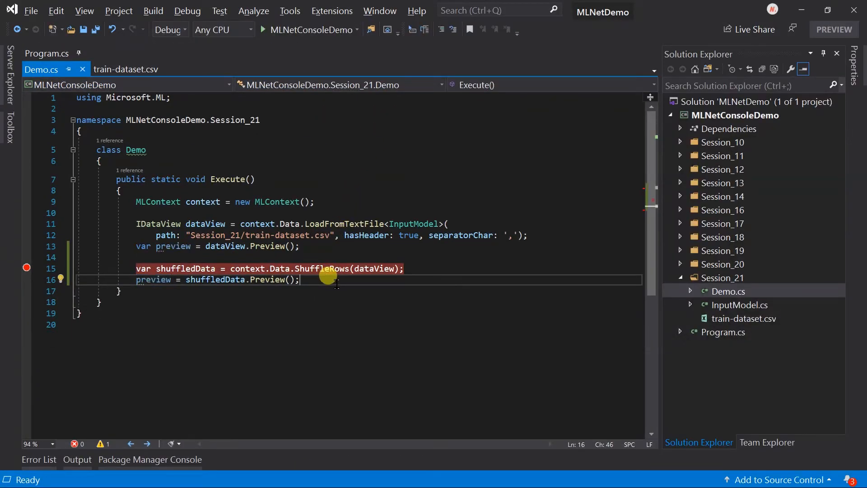
Add var skipedData = context.Data.SkipRows(dataView, 8); and begin preview = skipedData.Preview().
{"action": "key", "text": "enter"}
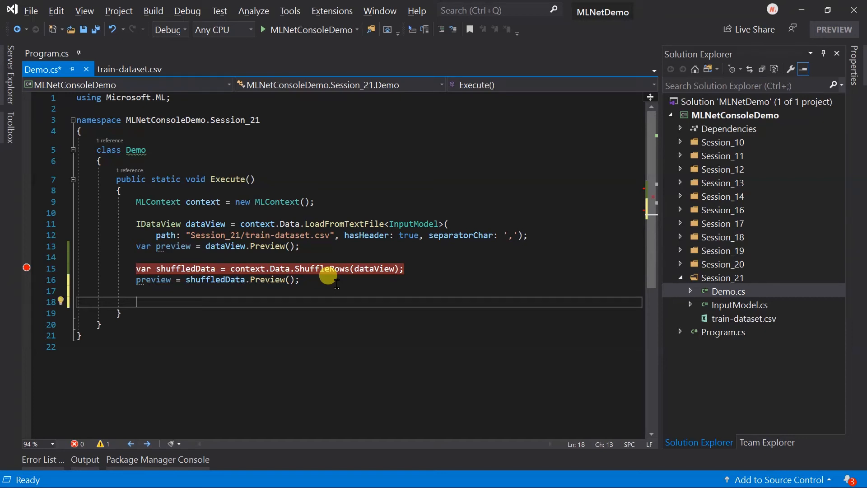
{"action": "type", "text": "var skip"}
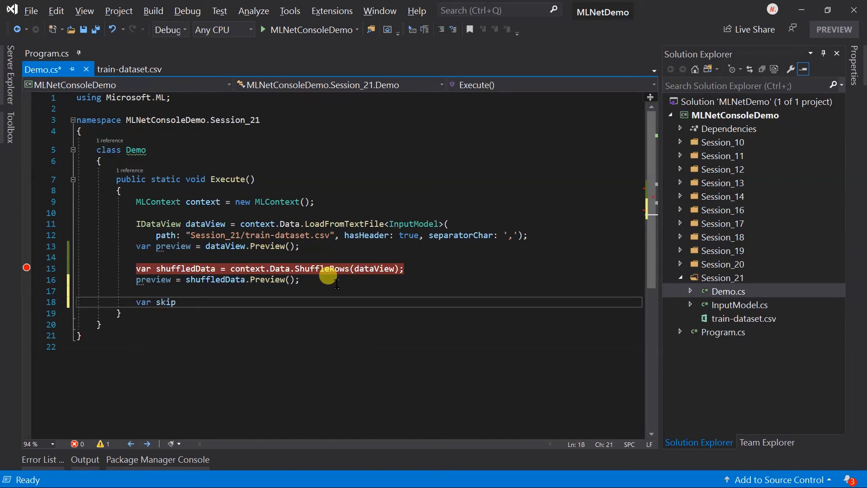
{"action": "type", "text": "pedData ="}
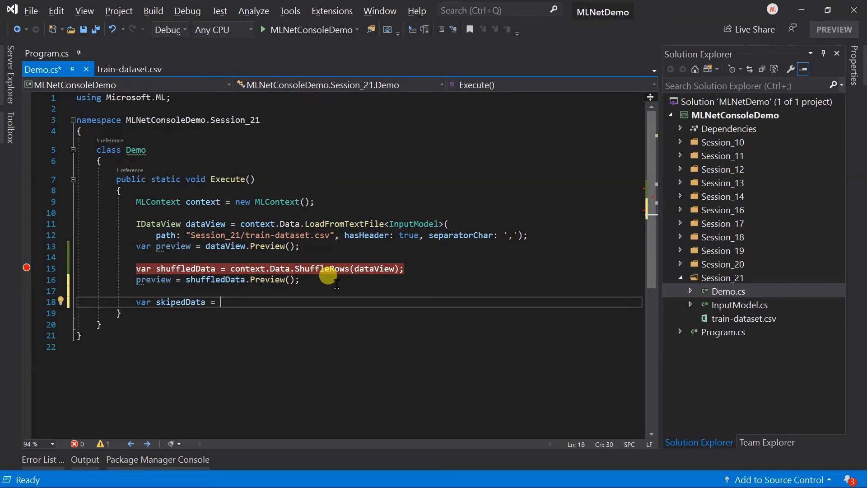
{"action": "type", "text": "context.da"}
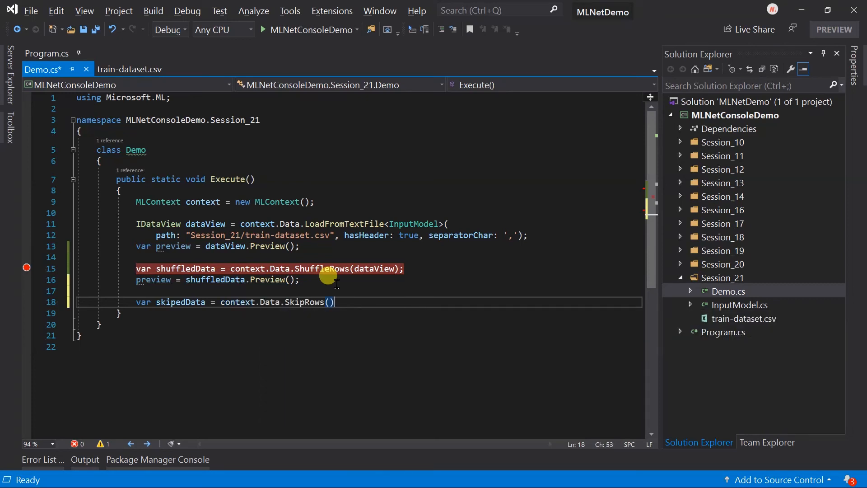
{"action": "type", "text": "dataView,"}
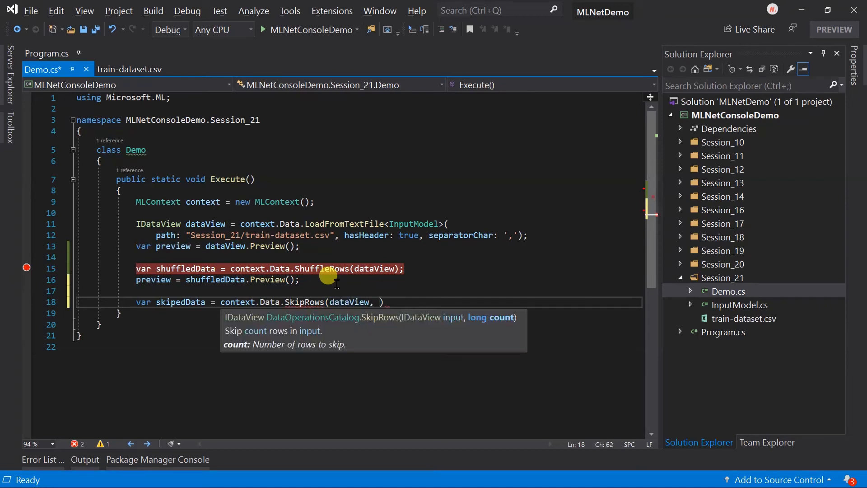
{"action": "type", "text": "8);"}
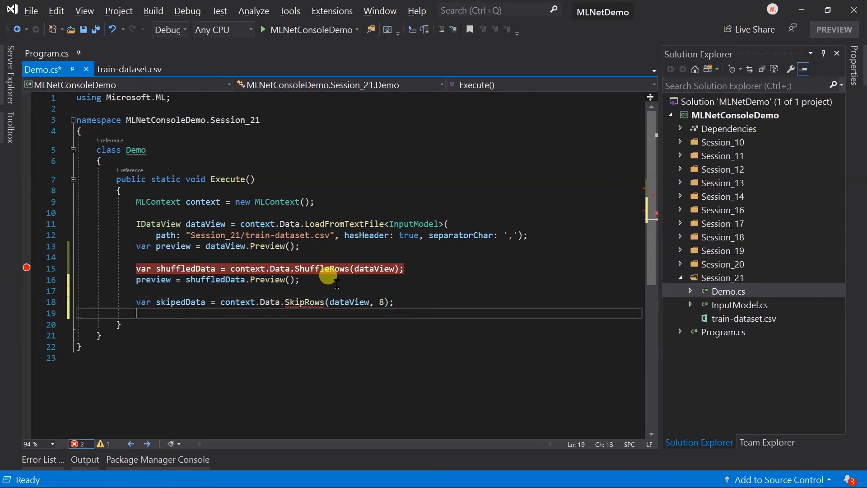
{"action": "type", "text": "preview = skipedData.Preview();"}
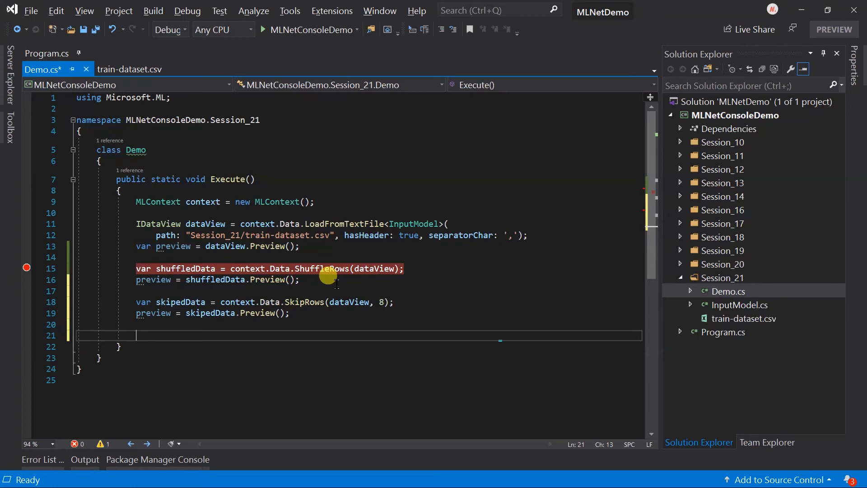
Add var takeData = context.Data.TakeRows(dataView, 8); with preview = takeData.Preview(); and save.
{"action": "type", "text": "var takeData"}
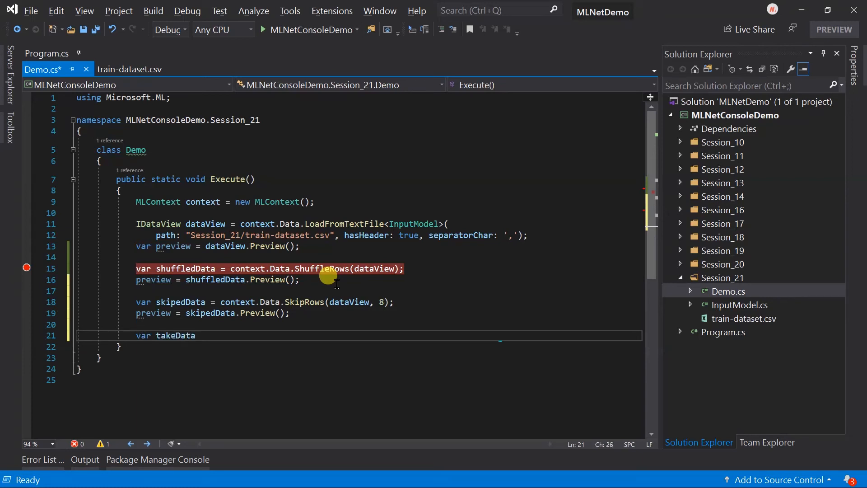
{"action": "type", "text": "= context.Data.takeRows(dataView, 8);"}
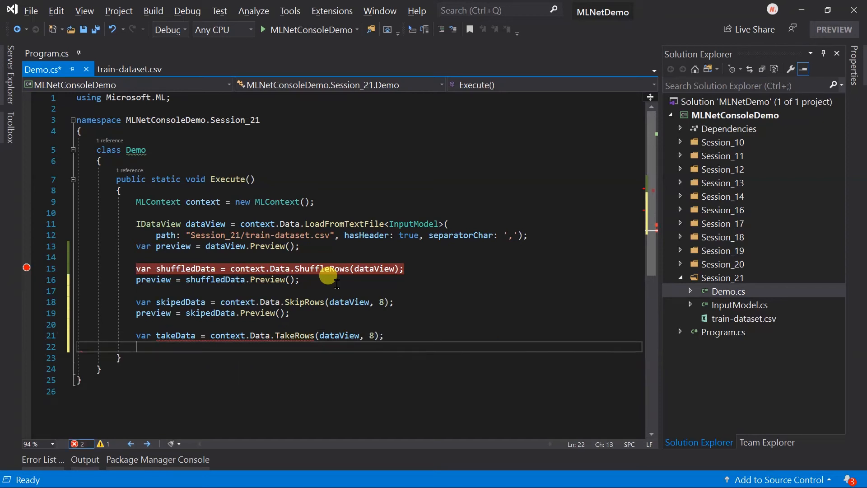
{"action": "type", "text": "preview = takeData"}
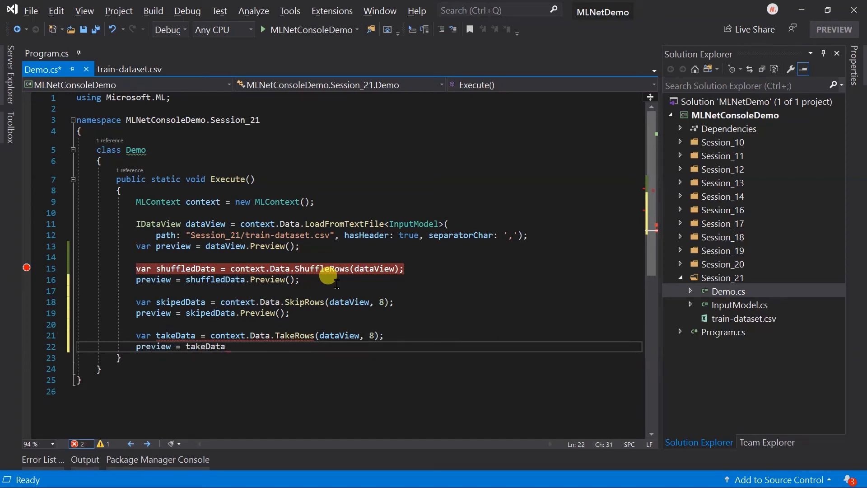
{"action": "type", "text": ".Preview();"}
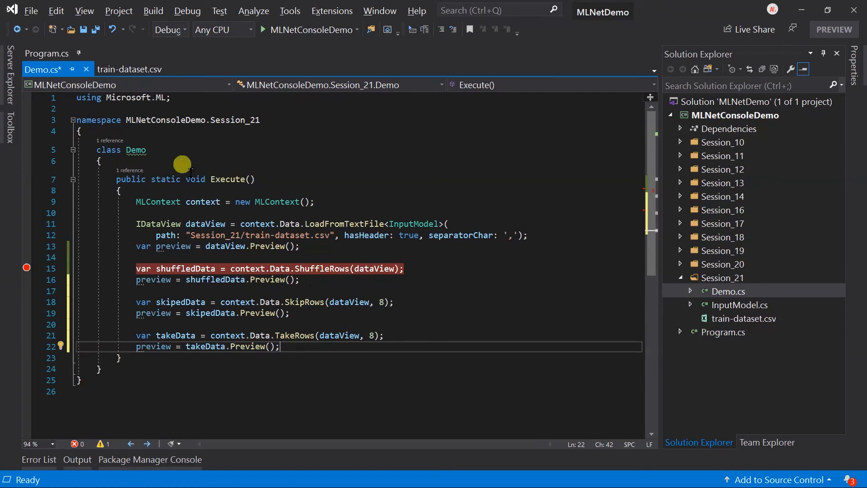
{"action": "key", "text": "ctrl+s"}
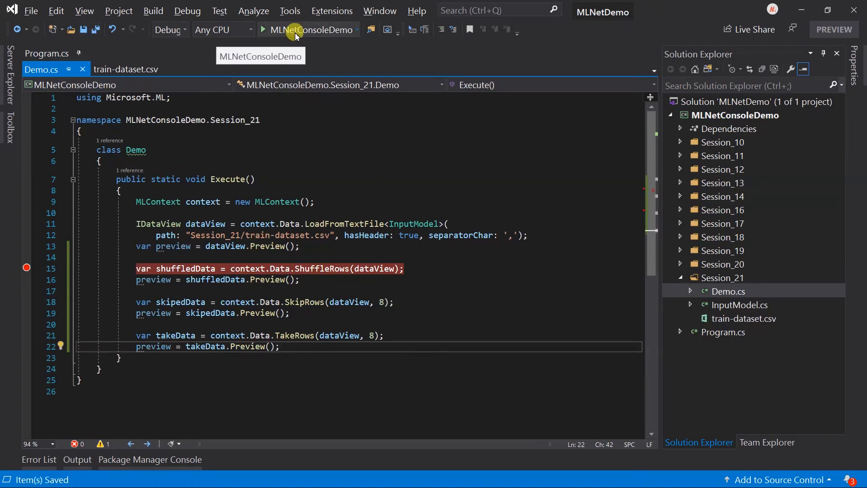
Debug the demo and confirm preview shows 18 rows, then 8 rows.
{"action": "left_click", "coordinate": [263, 30]}
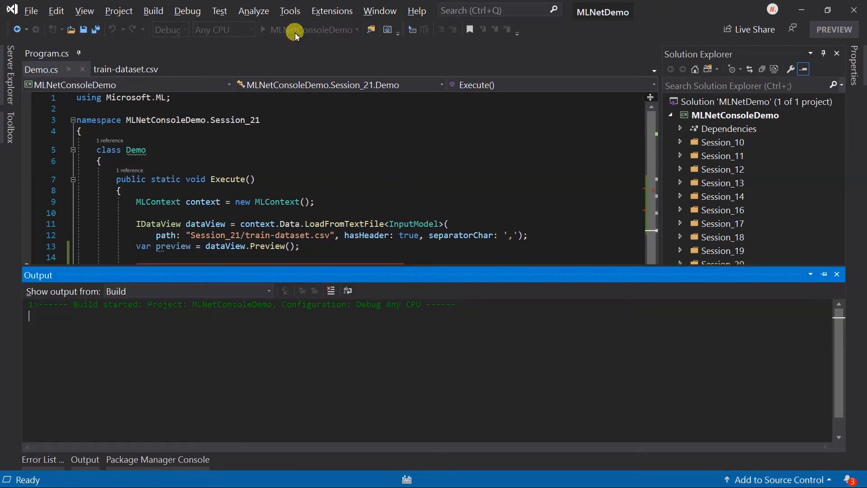
{"action": "left_click", "coordinate": [264, 30]}
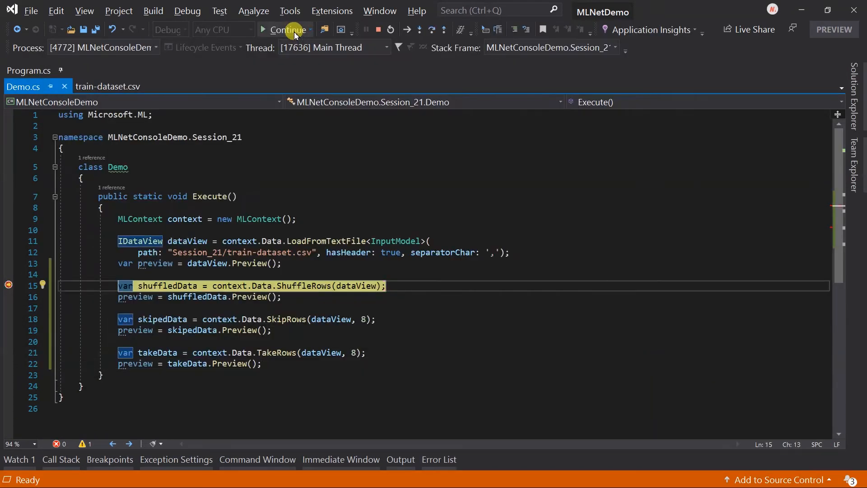
{"action": "left_click", "coordinate": [287, 29]}
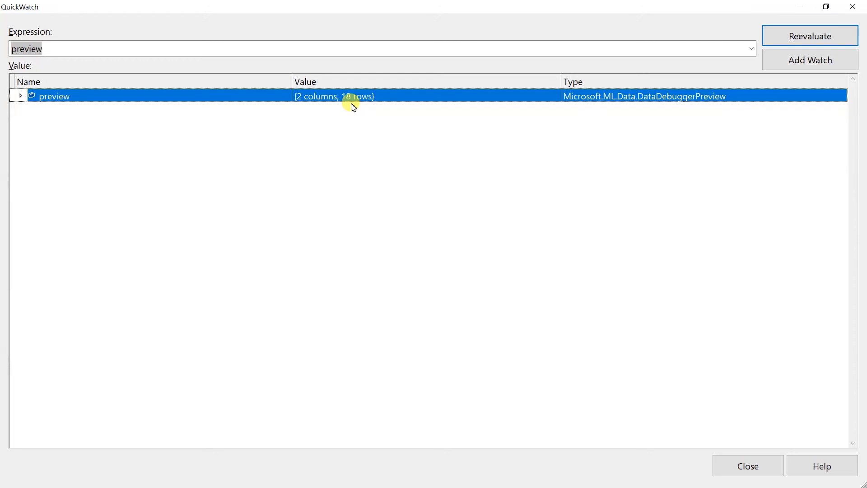
{"action": "left_click", "coordinate": [747, 465]}
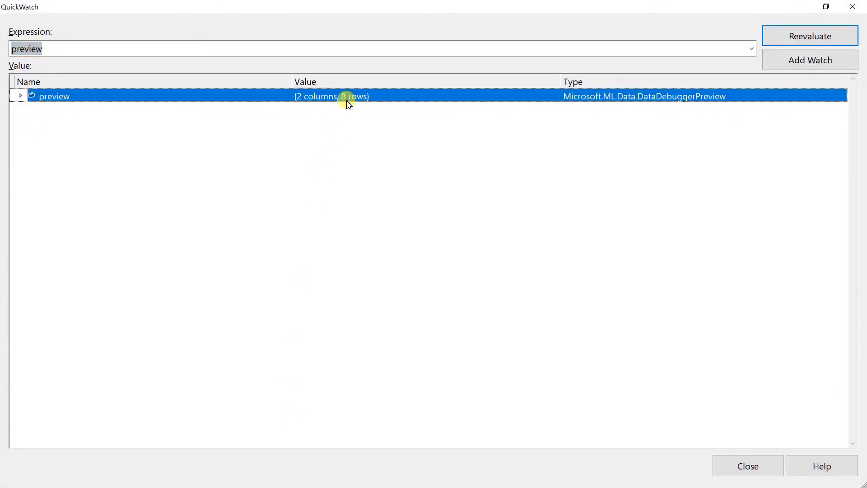
{"action": "mouse_move", "coordinate": [348, 108]}
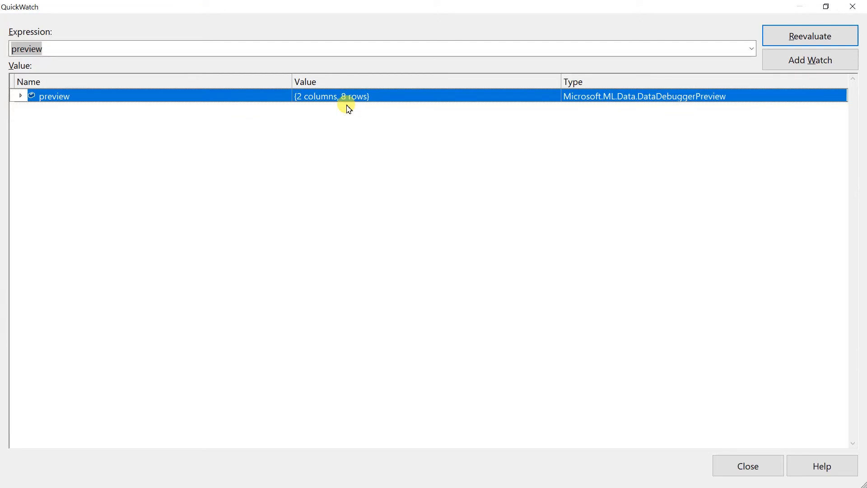
{"action": "left_click", "coordinate": [747, 466]}
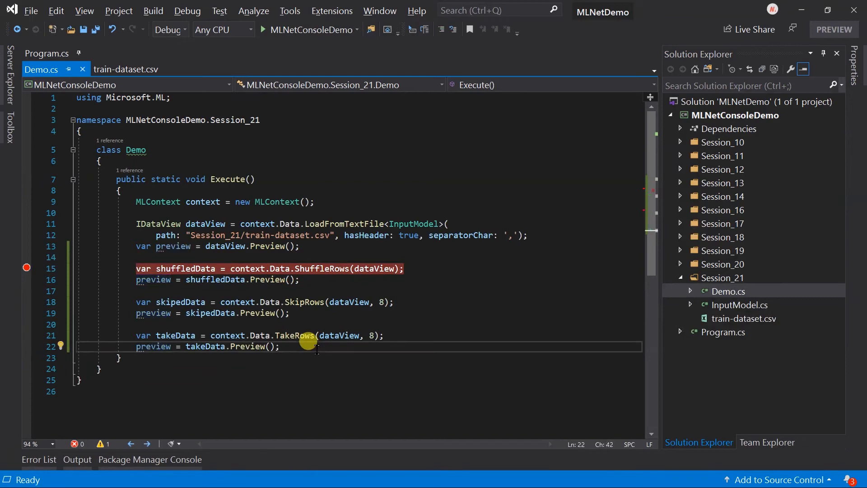
Add filterByValue using FilterRowsByColumn on YearsOfExperience with lowerBound 3 and upperBound 6.
{"action": "key", "text": "Enter"}
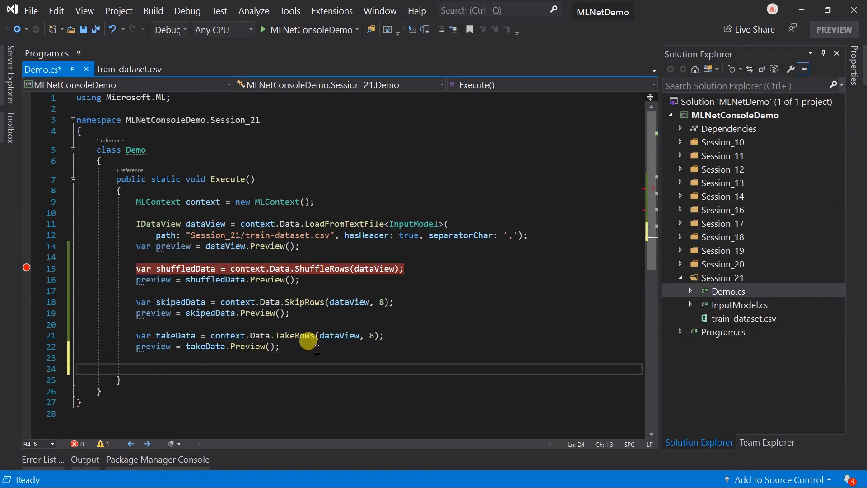
{"action": "type", "text": "var filterByValue"}
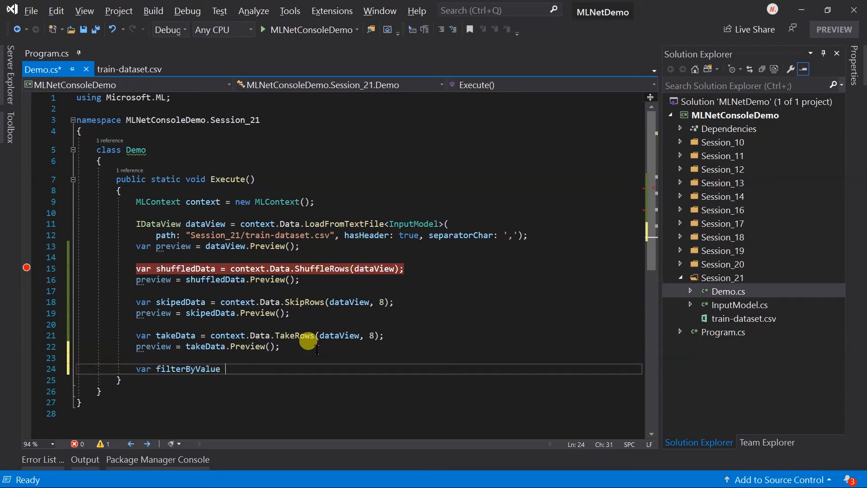
{"action": "type", "text": "= context.Data"}
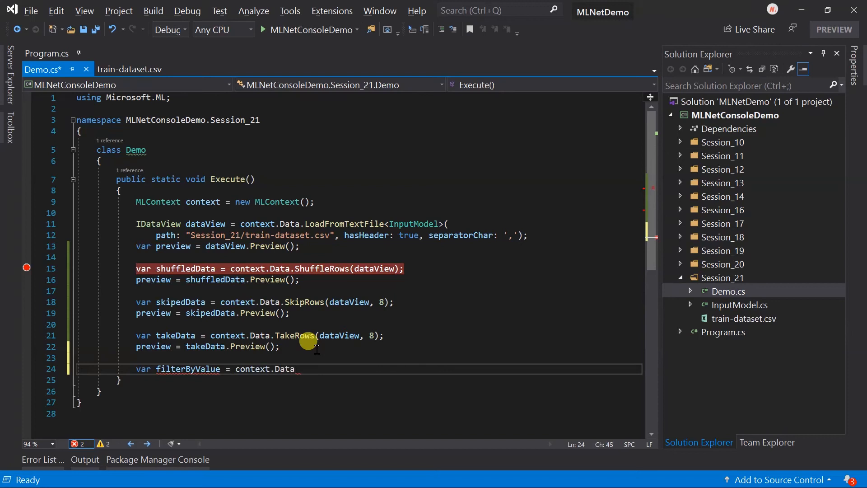
{"action": "type", "text": "FilterRowsByColumn("}
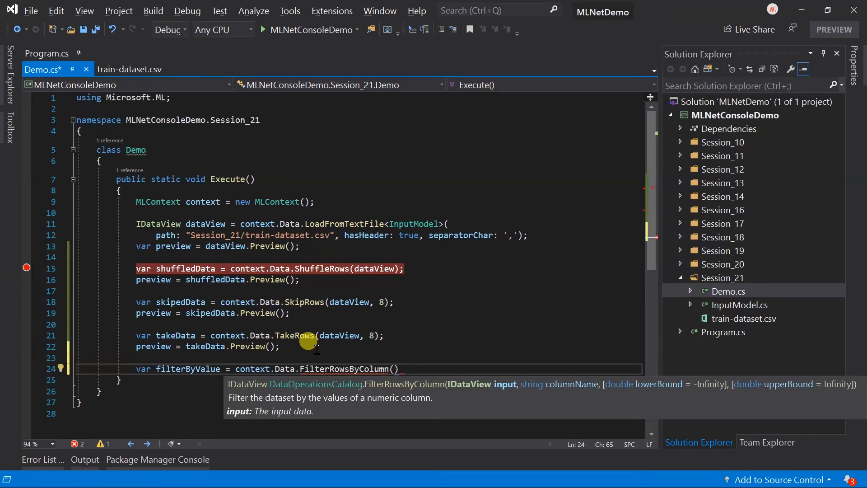
{"action": "type", "text": "dataView,"}
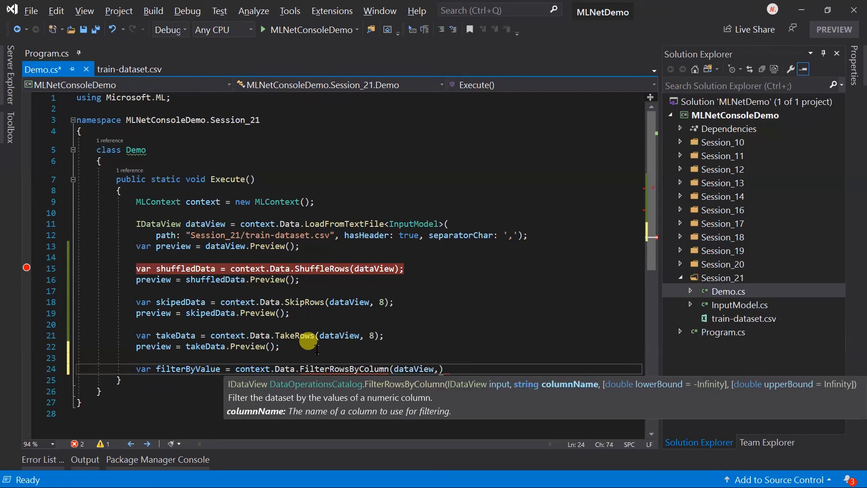
{"action": "type", "text": "nameof(InputModel"}
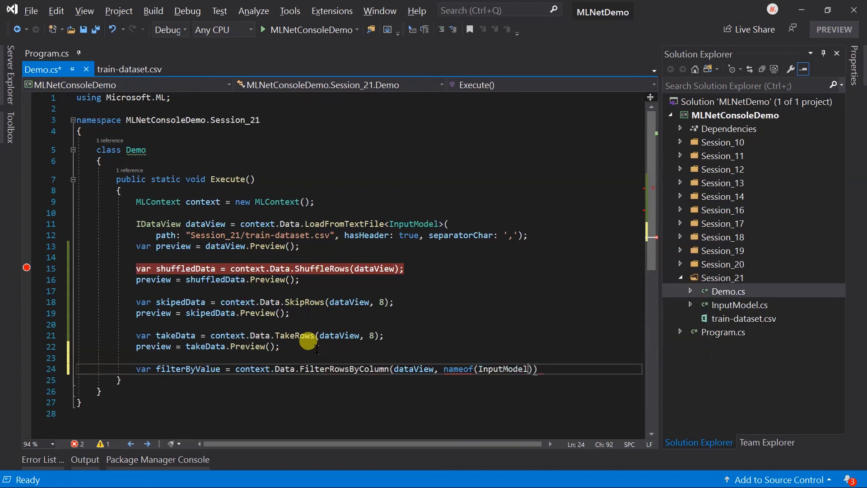
{"action": "type", "text": ".YearsOfExperience"}
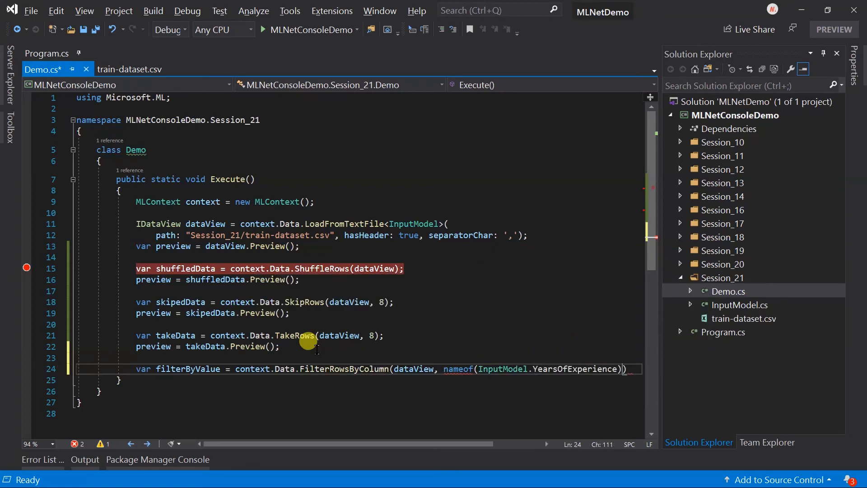
{"action": "type", "text": ", 1"}
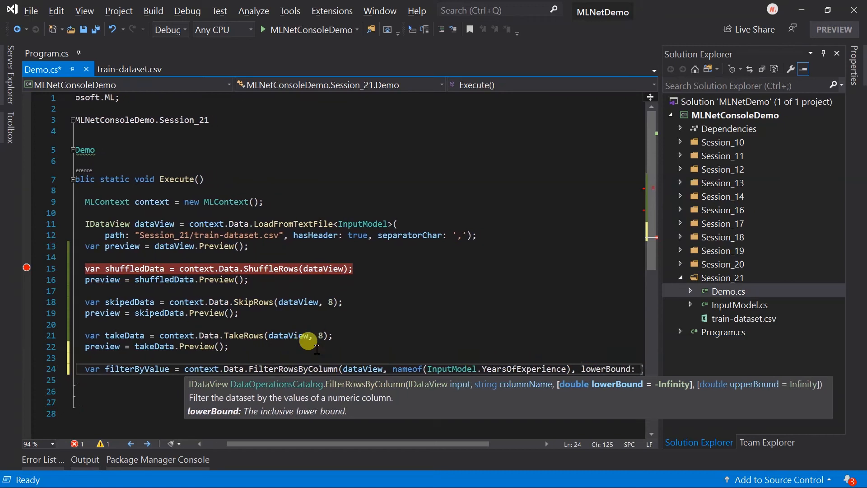
{"action": "type", "text": "3, upp"}
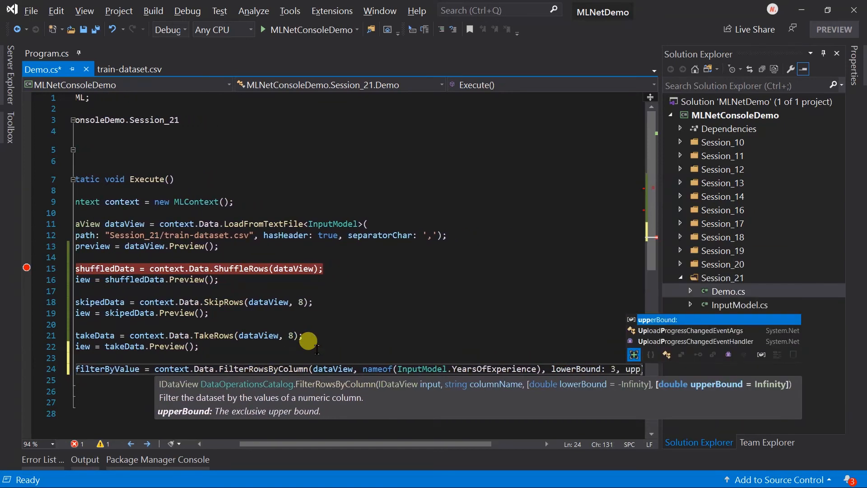
{"action": "type", "text": "6)"}
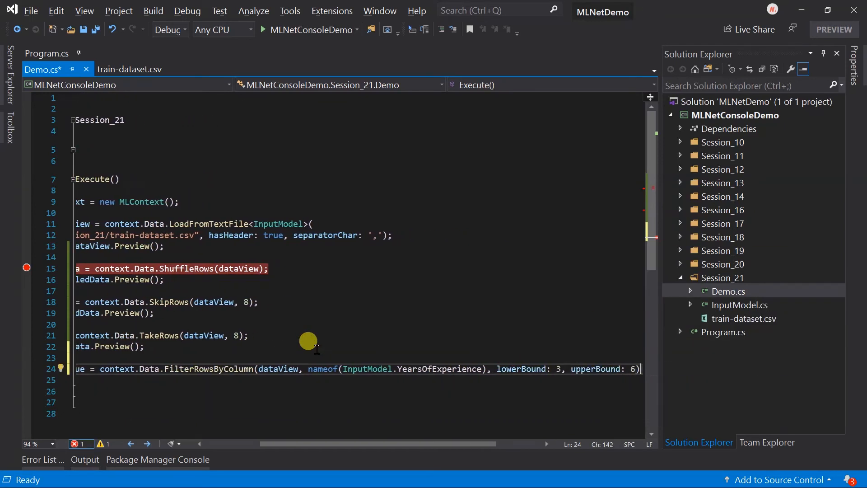
Reassign preview = filterByValue.Preview(); on the next line.
{"action": "type", "text": "preview"}
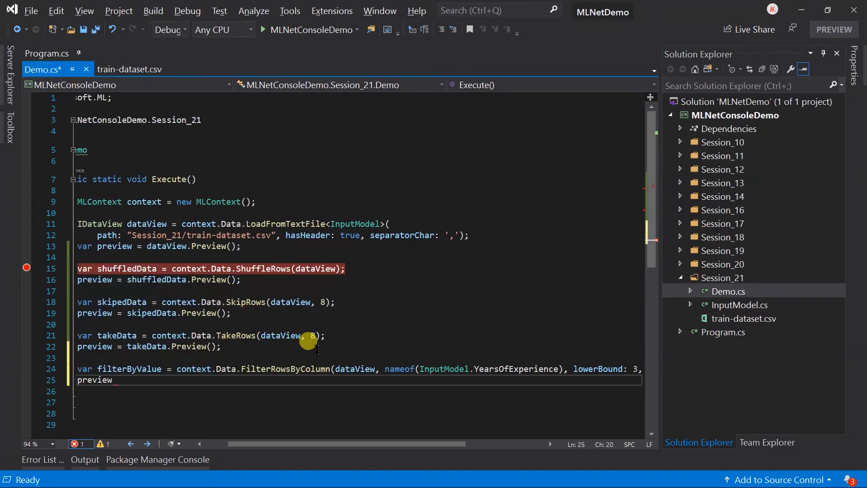
{"action": "type", "text": "= filterByValue.Preview"}
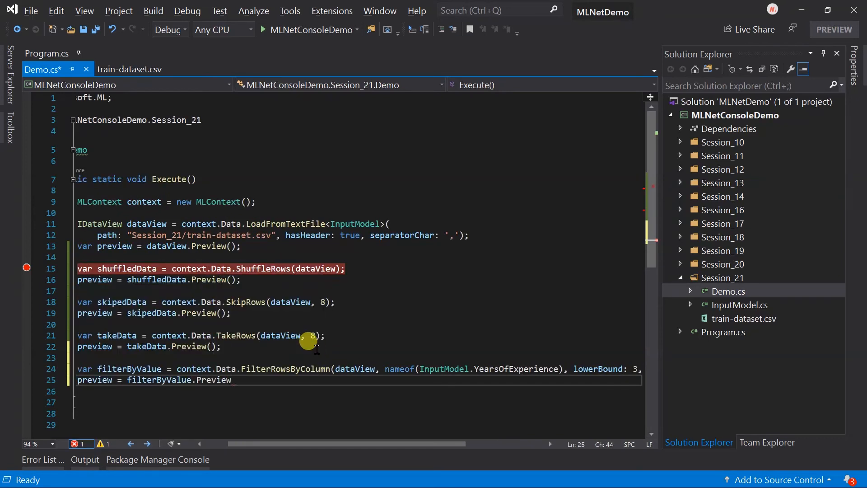
{"action": "type", "text": "();"}
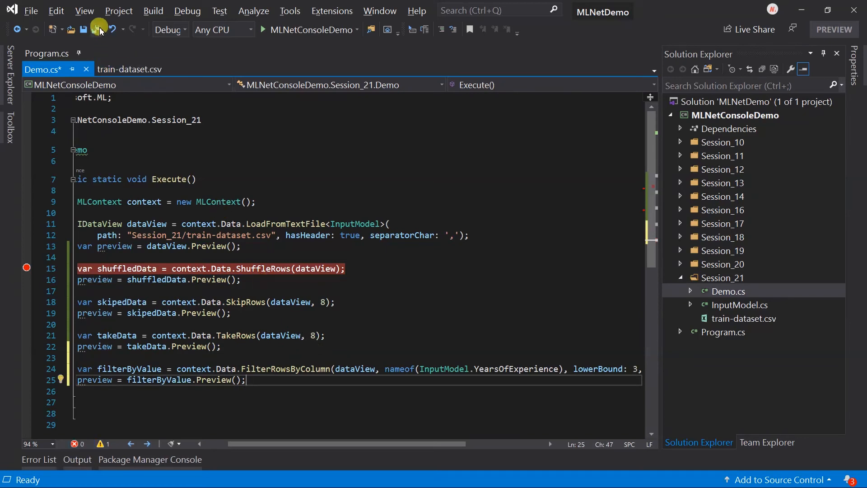
Save all and debug the demo, continuing past the shuffle breakpoint.
{"action": "left_click", "coordinate": [264, 30]}
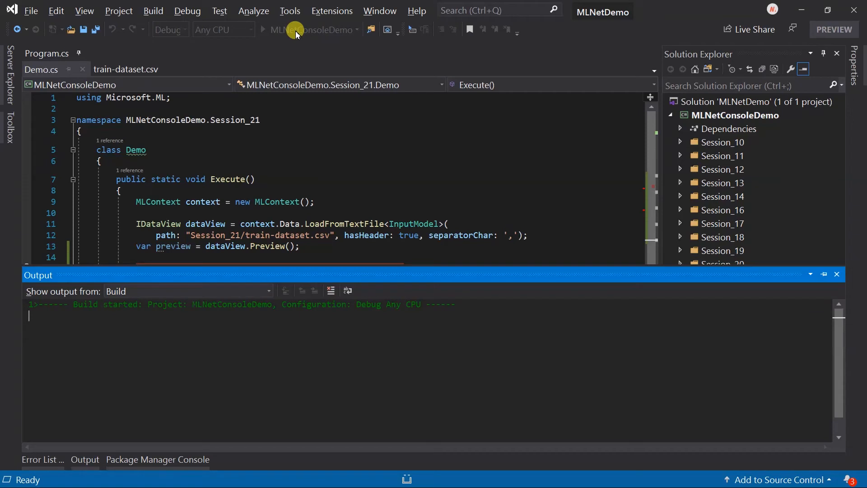
{"action": "left_click", "coordinate": [263, 29]}
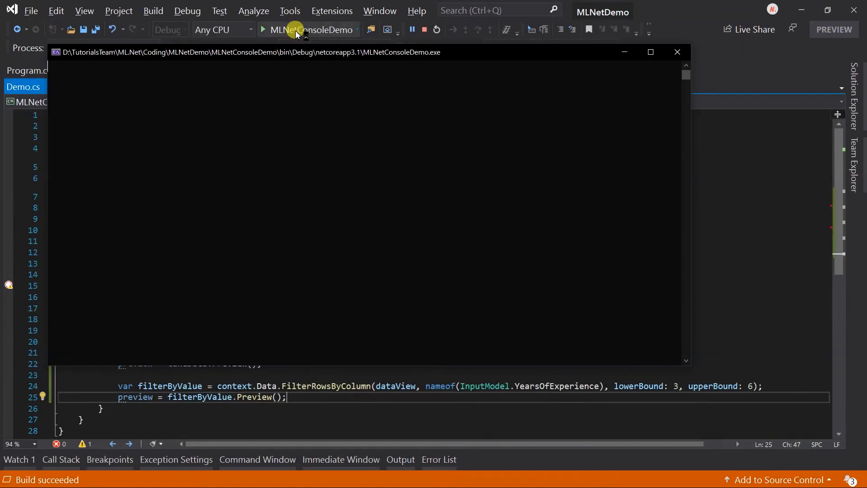
{"action": "left_click", "coordinate": [263, 30]}
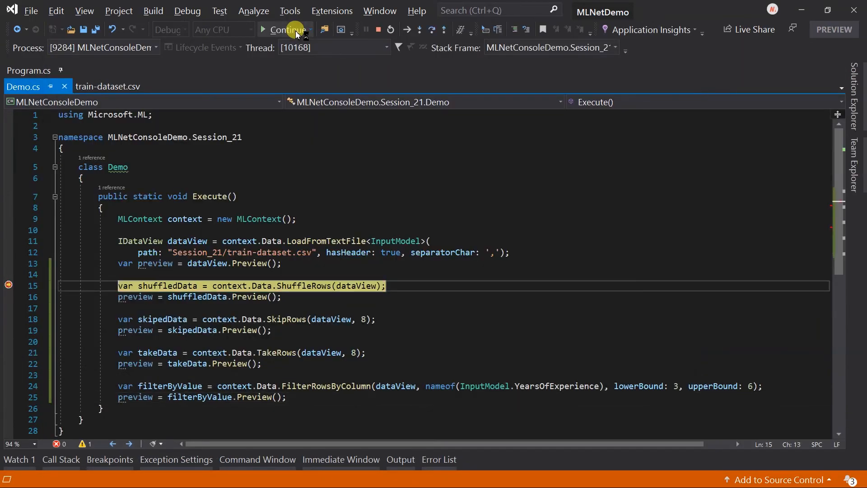
{"action": "left_click", "coordinate": [286, 29]}
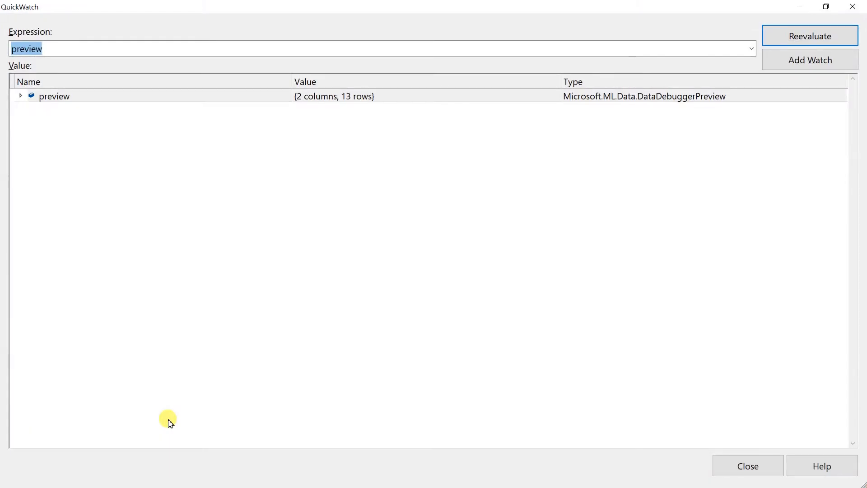
Check in QuickWatch that preview has 13 rows with YearsOfExperience 3 to 5.9, then stop debugging.
{"action": "left_click", "coordinate": [316, 96]}
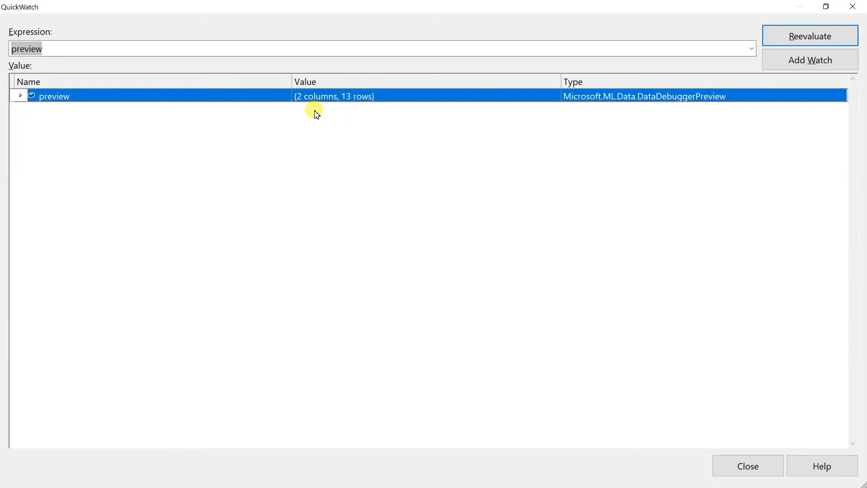
{"action": "left_click", "coordinate": [20, 96]}
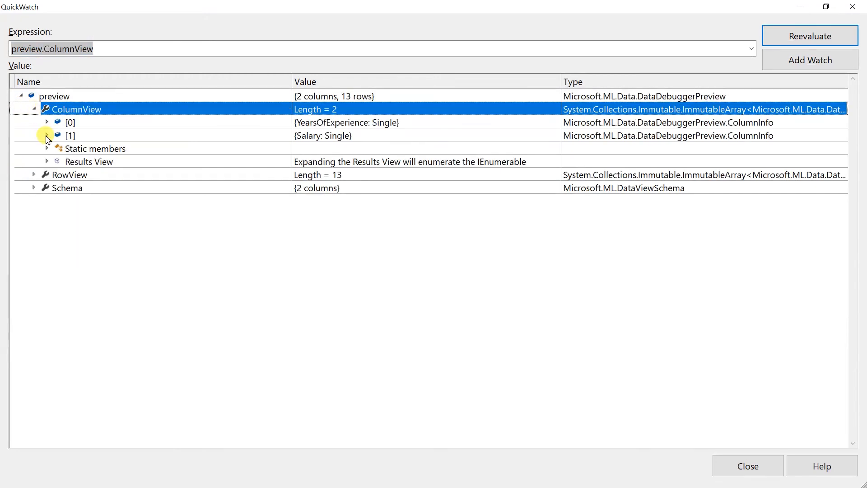
{"action": "left_click", "coordinate": [46, 123]}
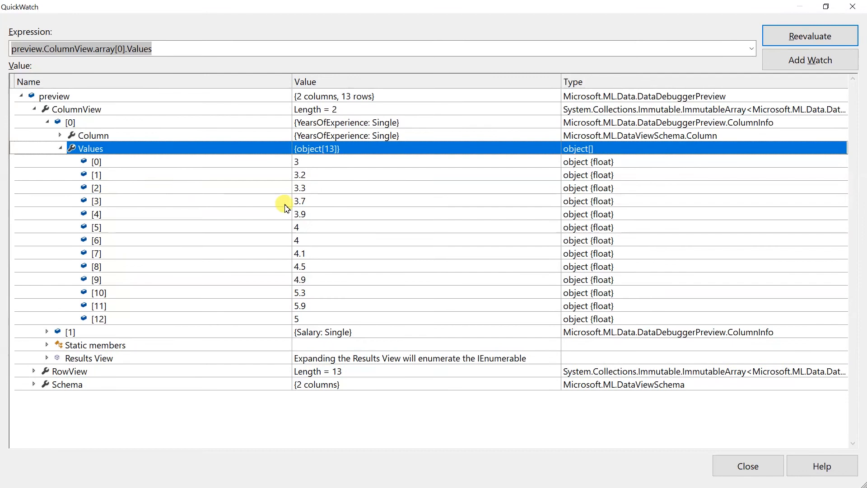
{"action": "mouse_move", "coordinate": [348, 294]}
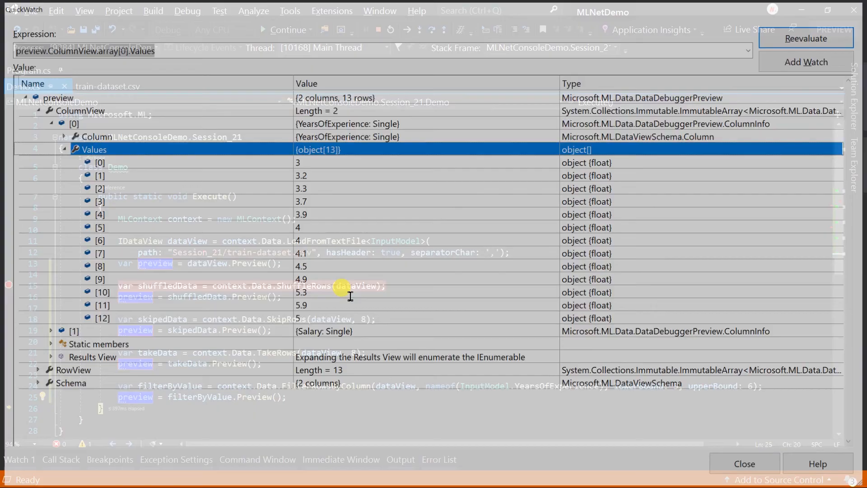
{"action": "left_click", "coordinate": [744, 463]}
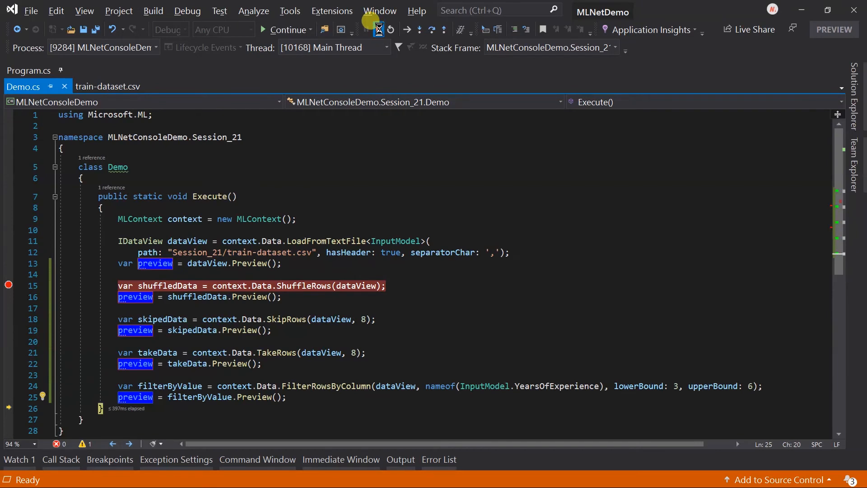
{"action": "left_click", "coordinate": [377, 29]}
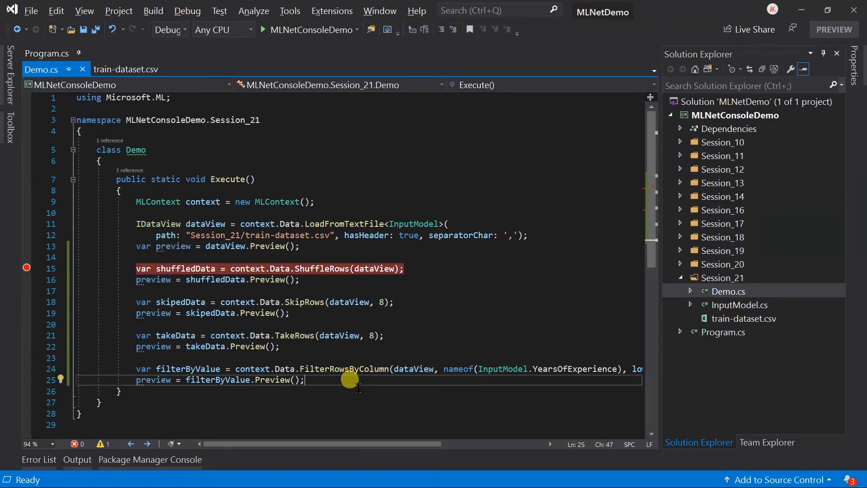
Insert an empty line below the filterByValue preview statement on line 25.
{"action": "key", "text": "enter"}
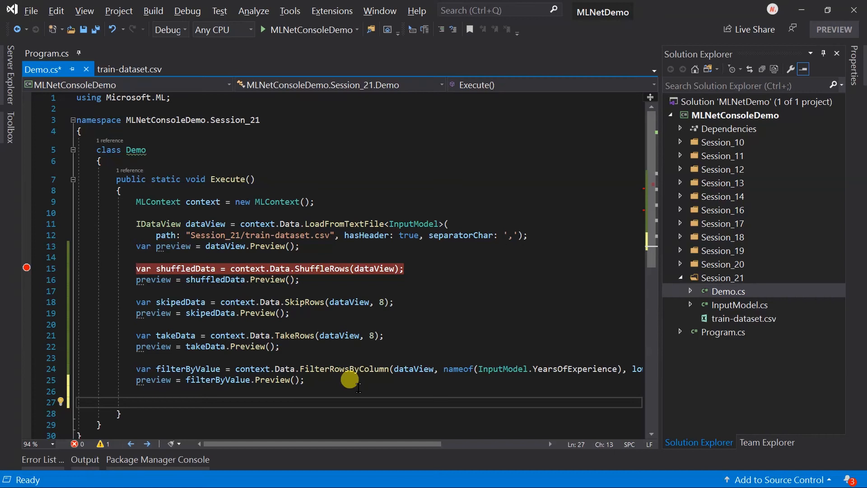
Add filterByMissingValue = context.Data.FilterRowsByMissingValues(dataView, nameof(InputModel.Salary)) to Demo.cs.
{"action": "type", "text": "var f"}
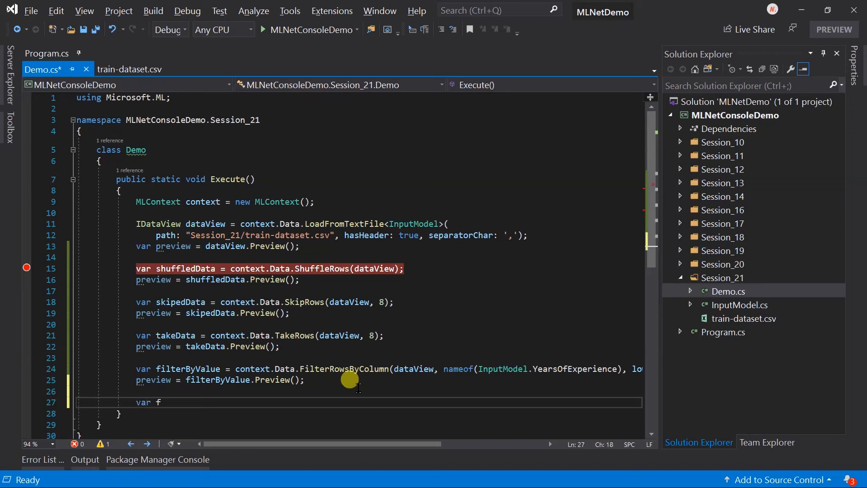
{"action": "type", "text": "ilterByMissing"}
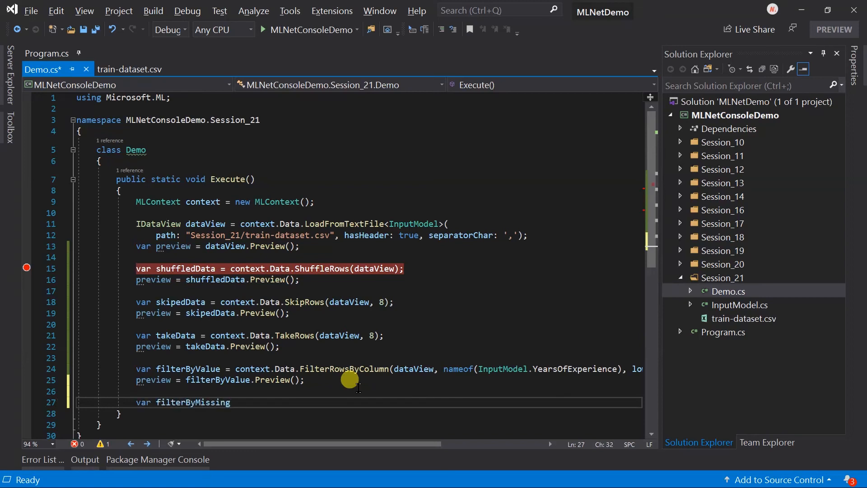
{"action": "type", "text": "Value = context.Data.FilterRowsByMissingValues("}
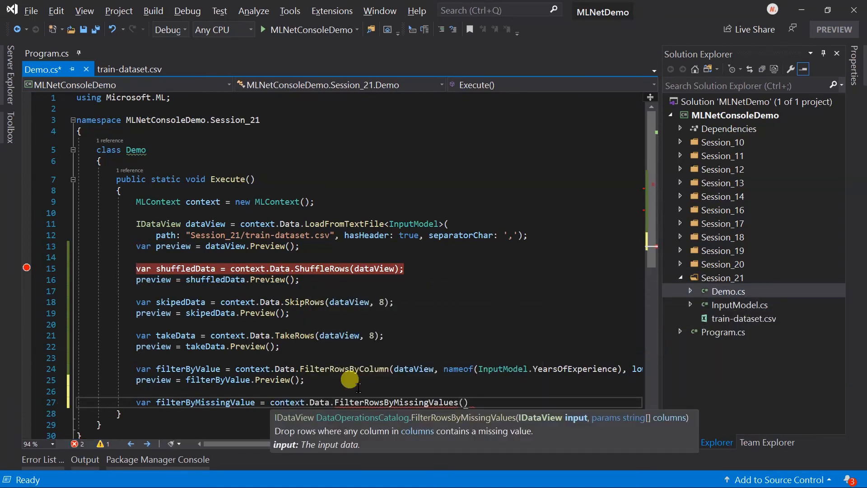
{"action": "type", "text": "dataView,"}
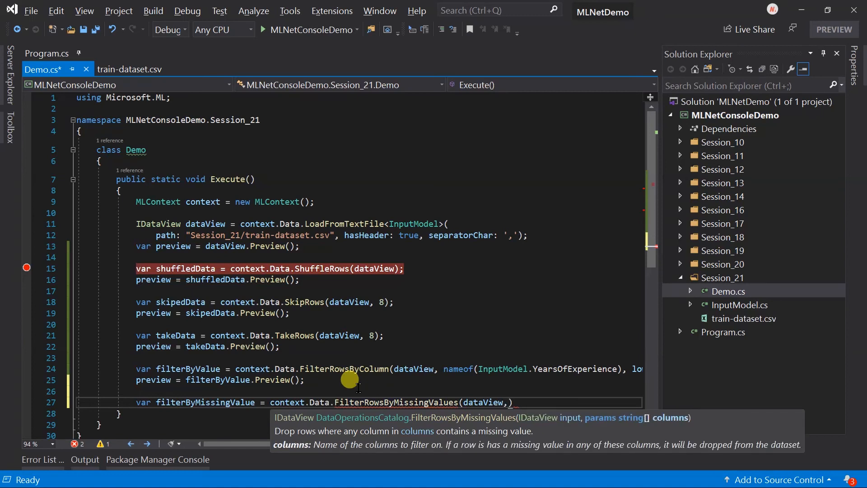
{"action": "type", "text": "nameof()"}
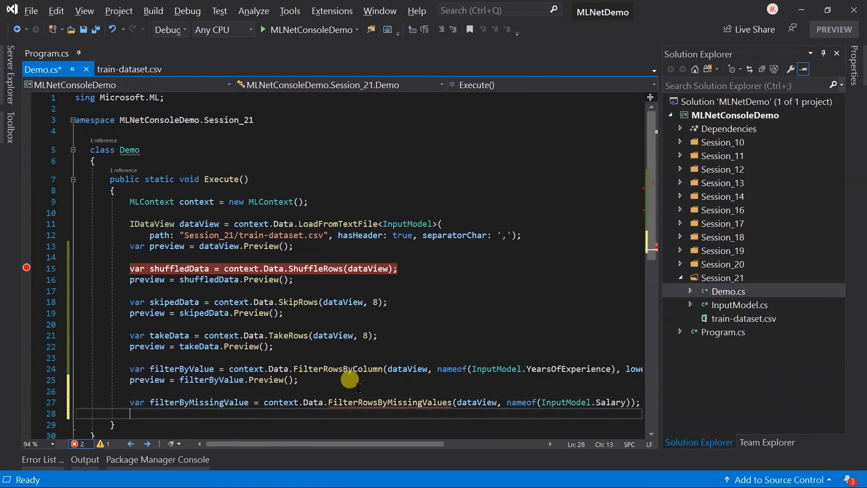
{"action": "type", "text": "fil"}
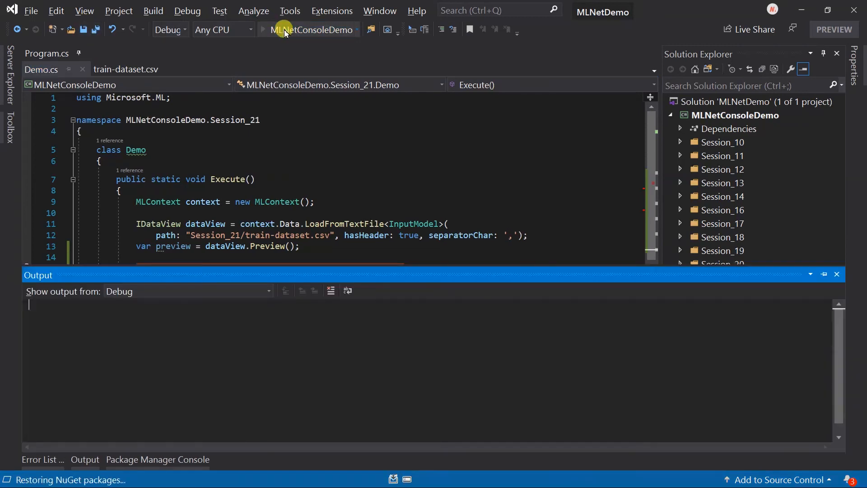
Run the demo in the debugger and continue past the breakpoint.
{"action": "left_click", "coordinate": [264, 30]}
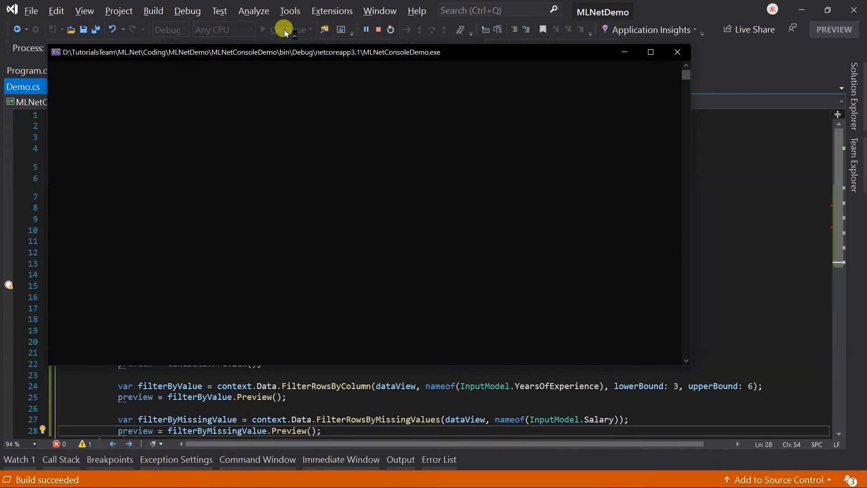
{"action": "left_click", "coordinate": [288, 29]}
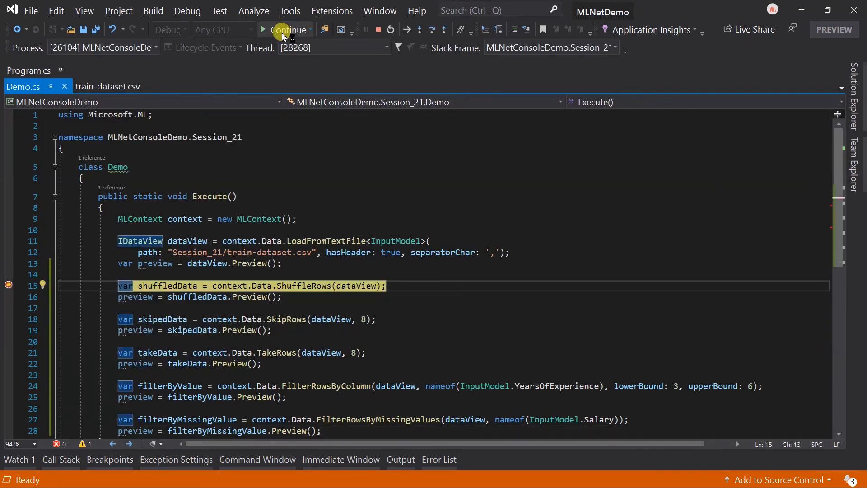
{"action": "left_click", "coordinate": [286, 30]}
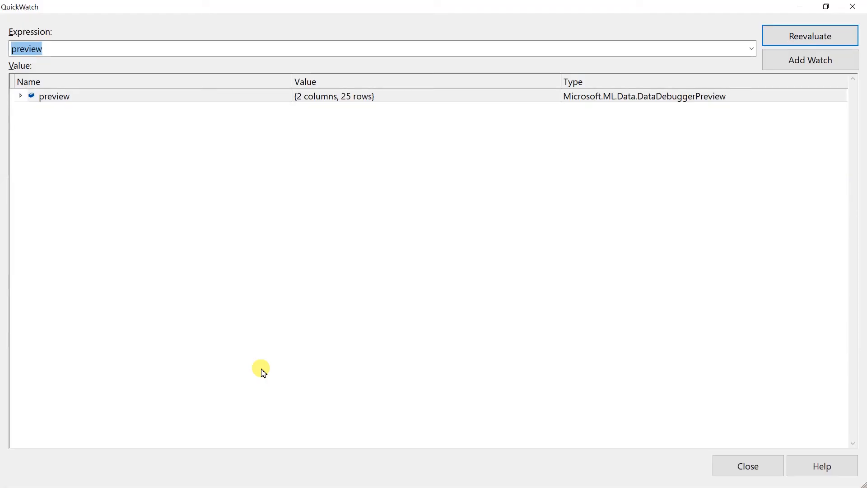
{"action": "mouse_move", "coordinate": [350, 97]}
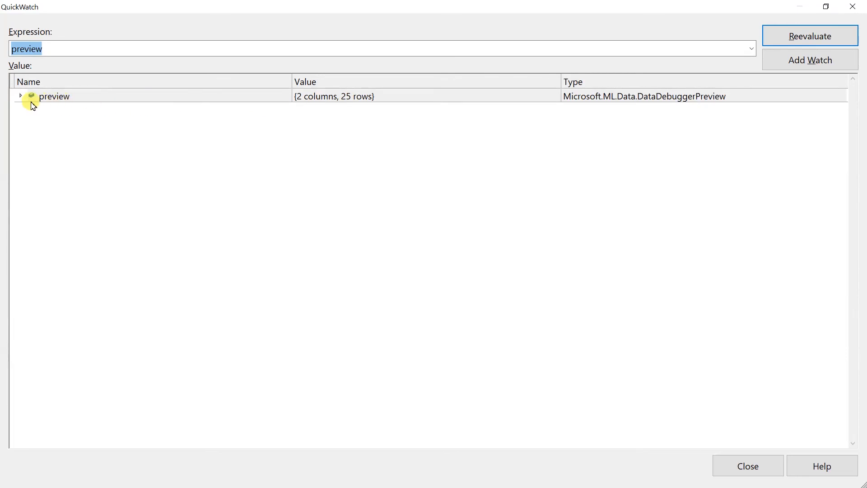
Expand the preview's column view (25 rows, experience ending NaN), then show Task View.
{"action": "left_click", "coordinate": [20, 96]}
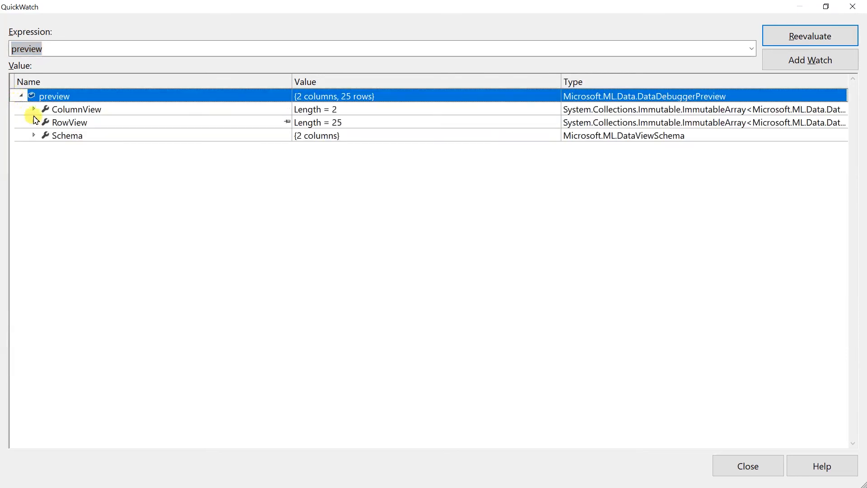
{"action": "left_click", "coordinate": [34, 109]}
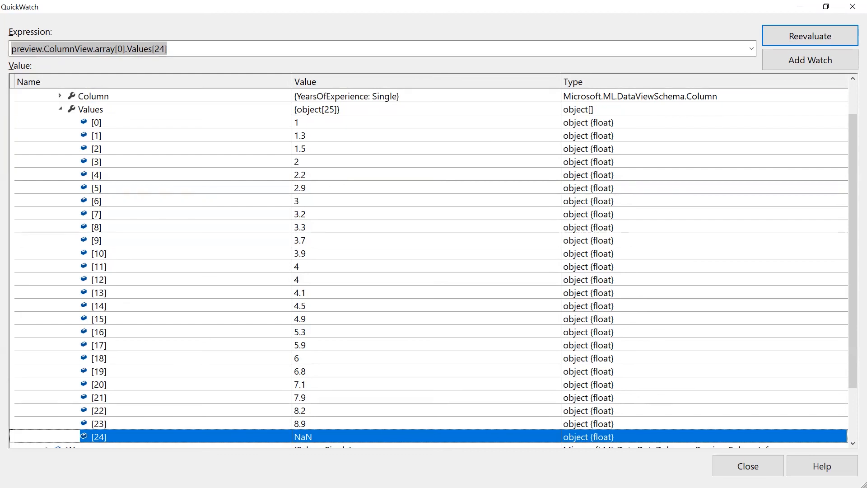
{"action": "key", "text": "Win+Tab"}
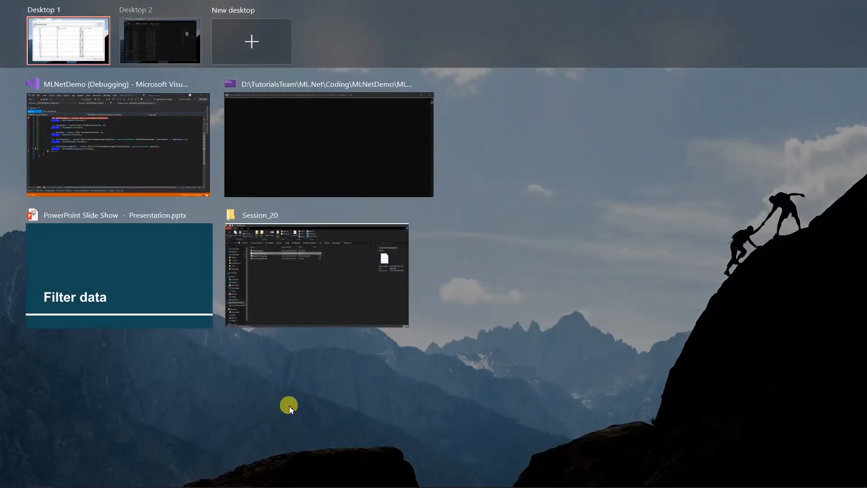